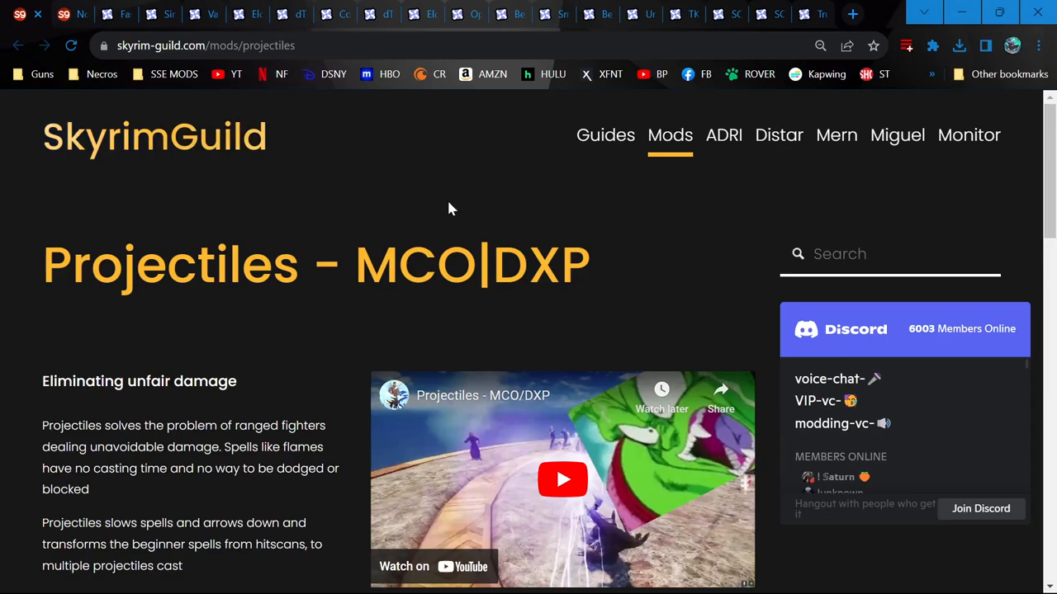
mouse_move(427, 198)
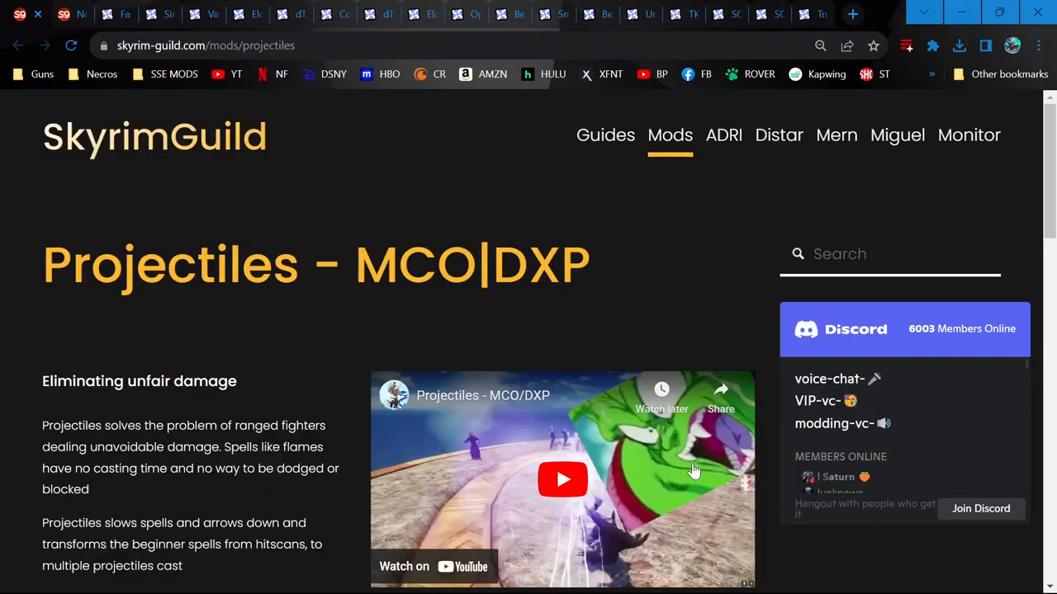
Play the Projectiles - MCO|DXP showcase video, then view the Faster Projectiles Nexus page
scroll("down", 3)
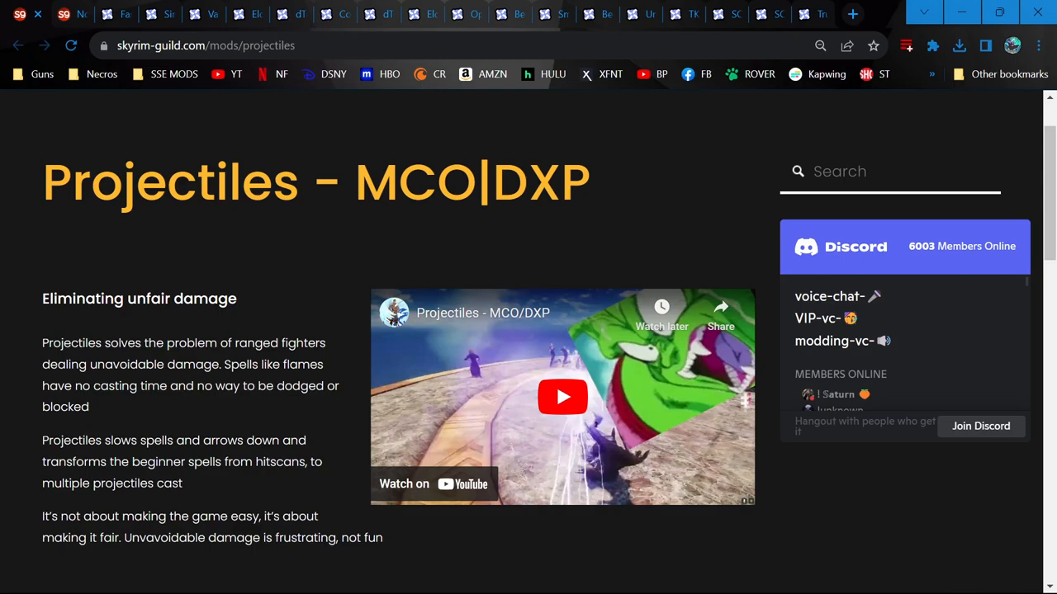
left_click(562, 397)
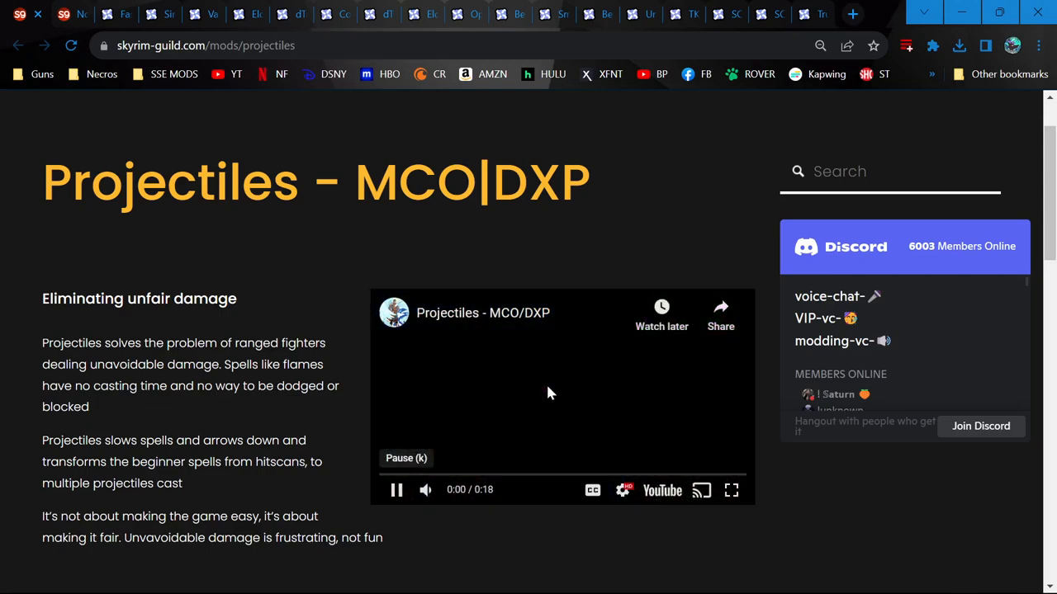
left_click(425, 490)
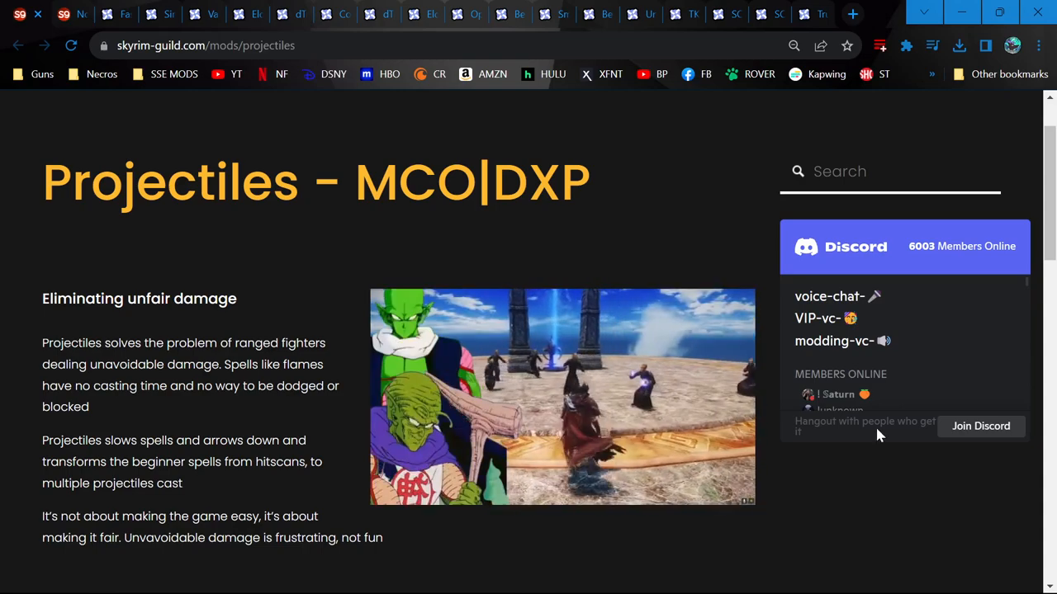
left_click(561, 397)
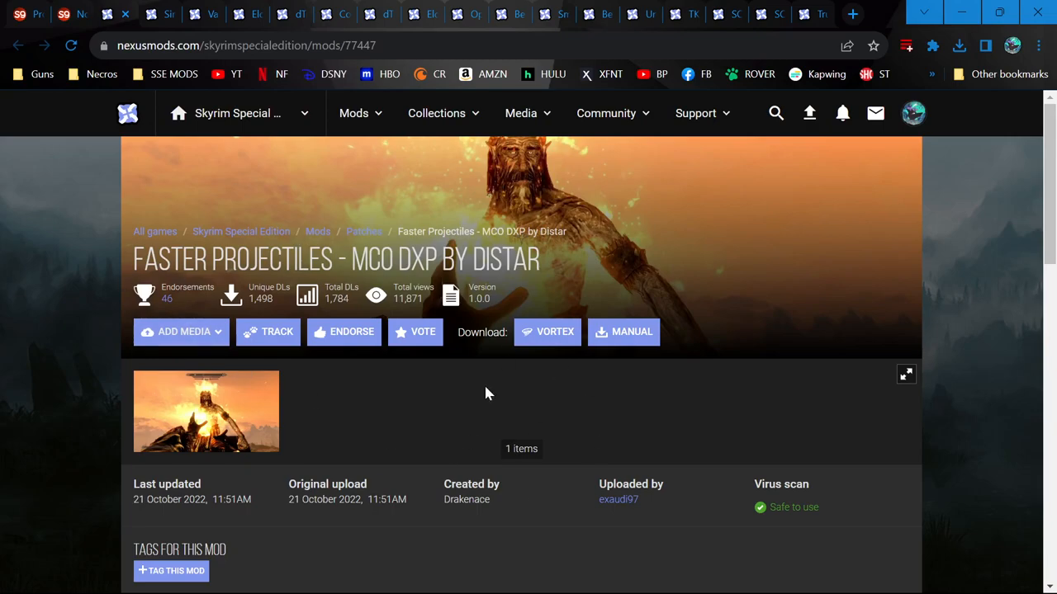
scroll("down", 3)
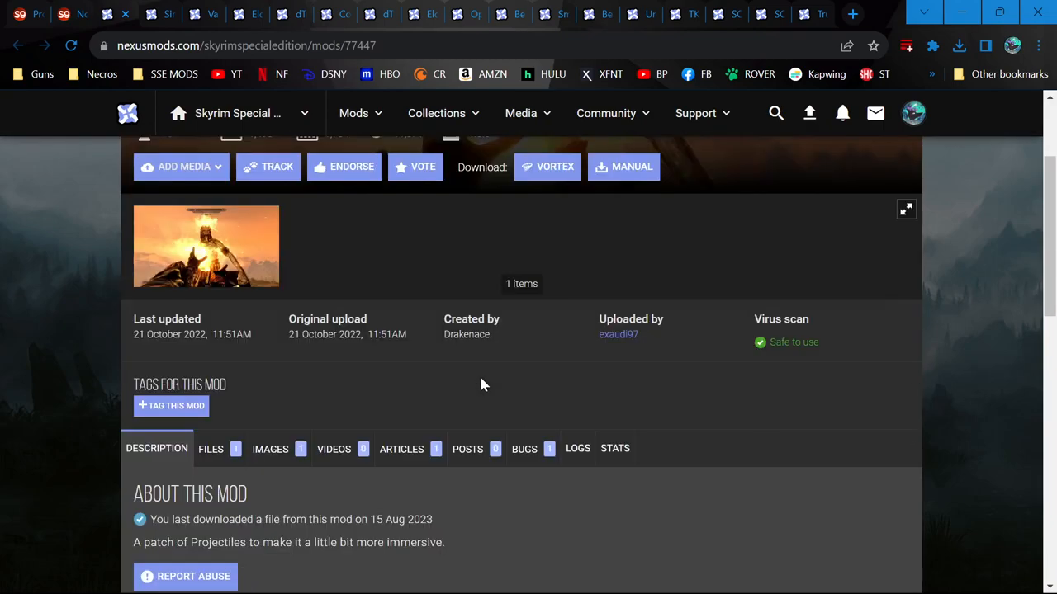
scroll("down", 3)
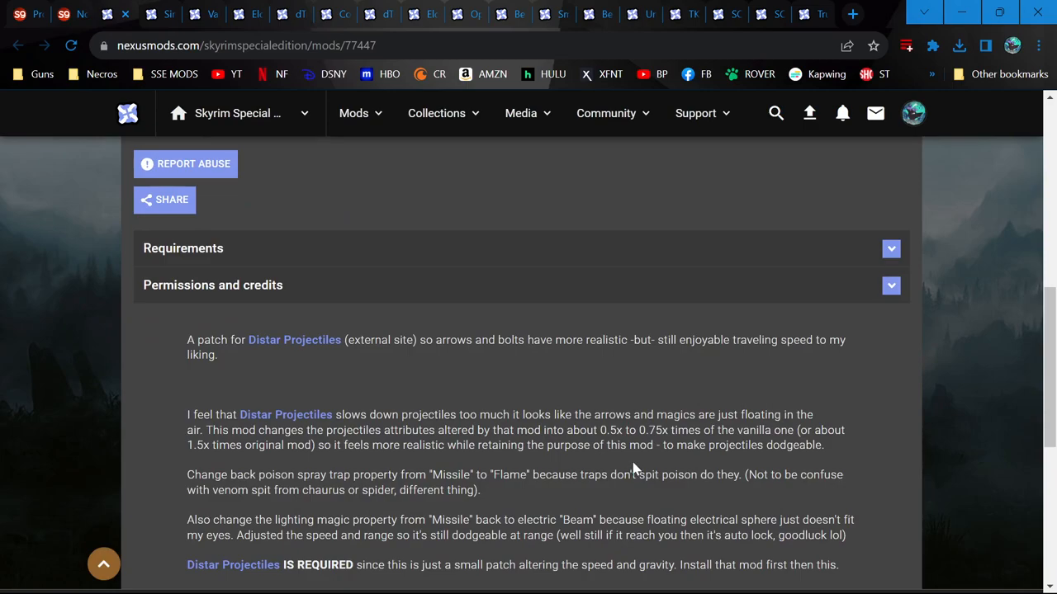
mouse_move(635, 469)
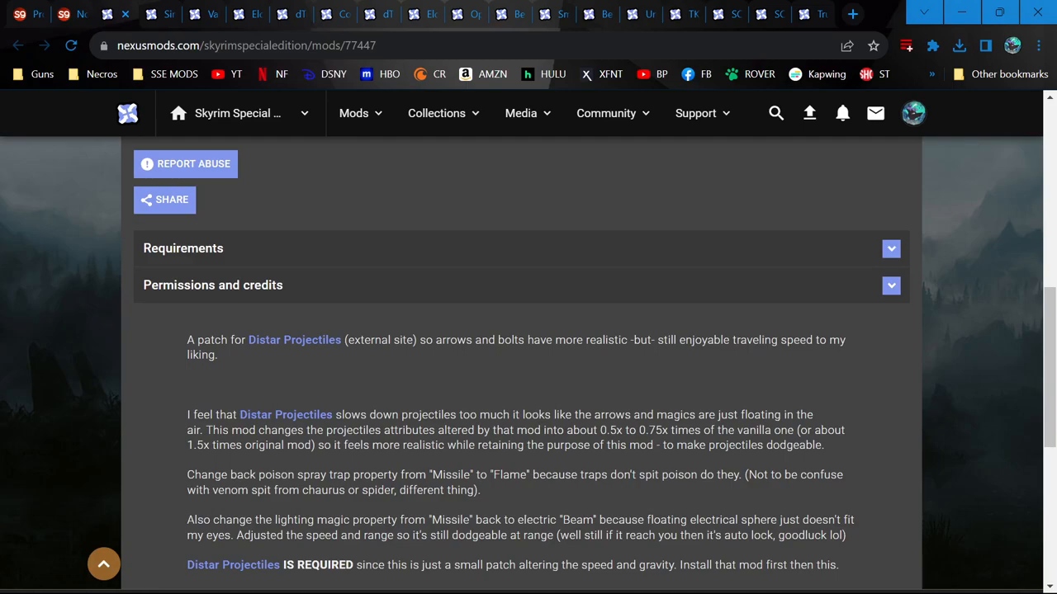
mouse_move(650, 377)
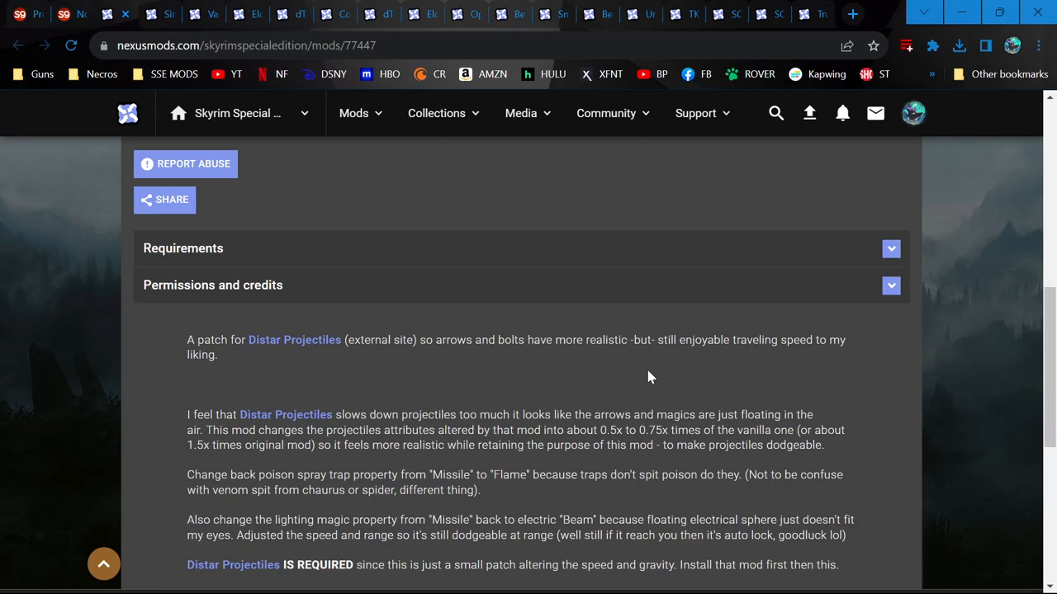
mouse_move(838, 399)
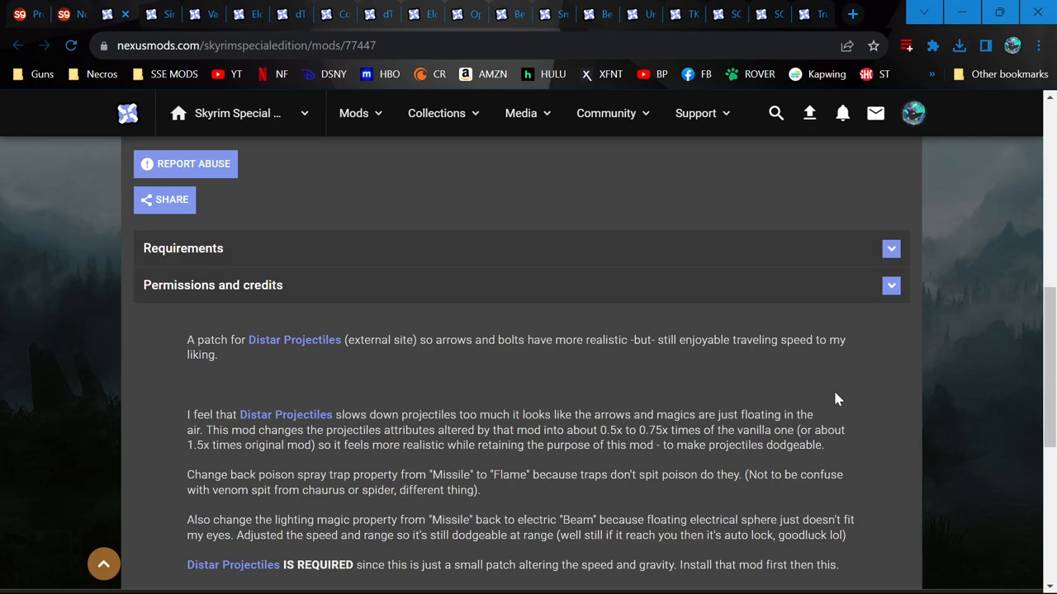
mouse_move(850, 417)
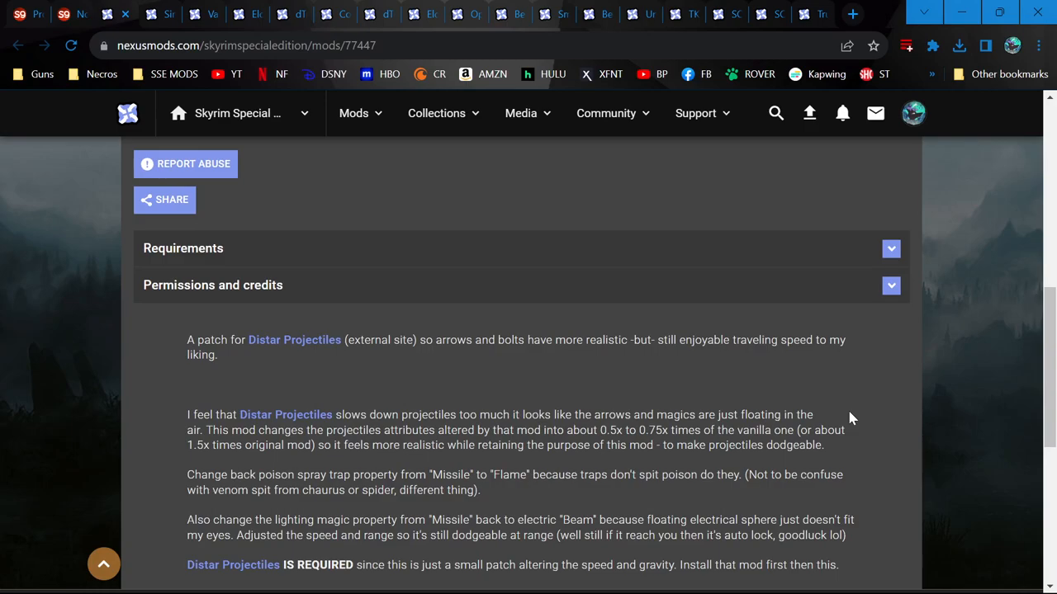
mouse_move(843, 420)
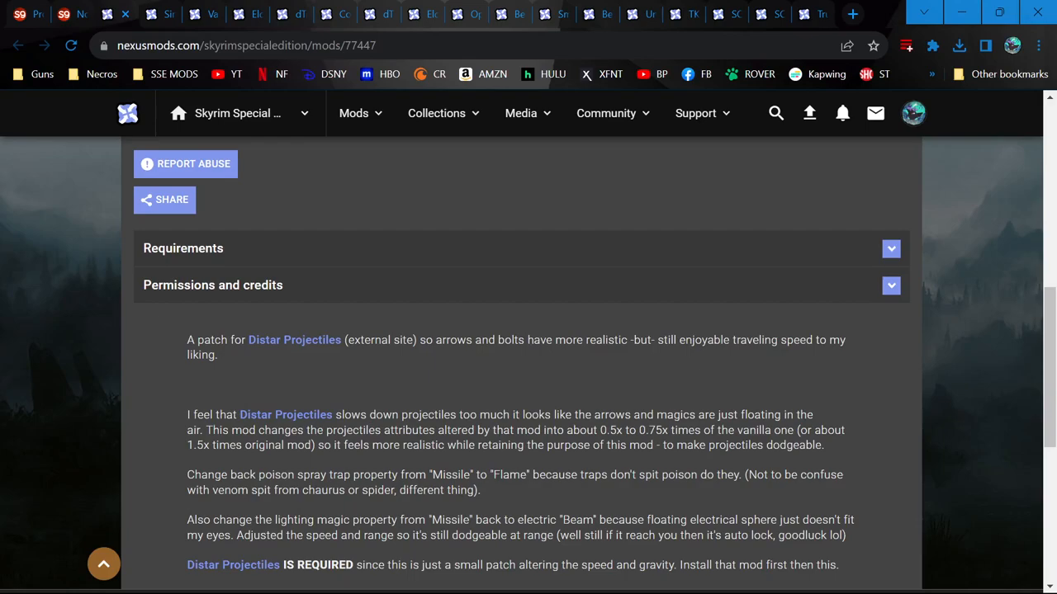
mouse_move(725, 504)
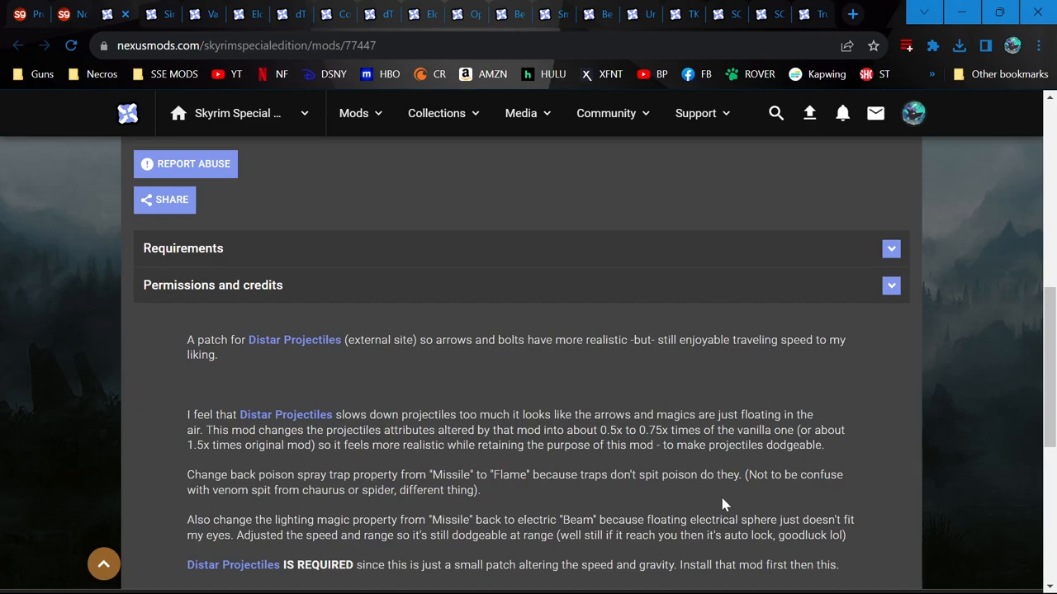
scroll("up", 3)
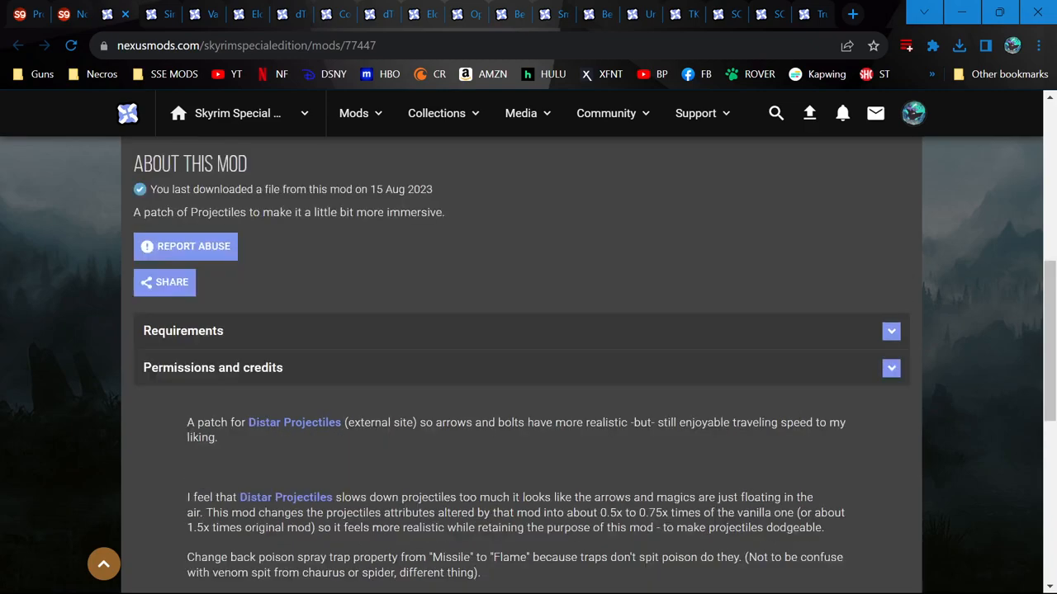
scroll("up", 3)
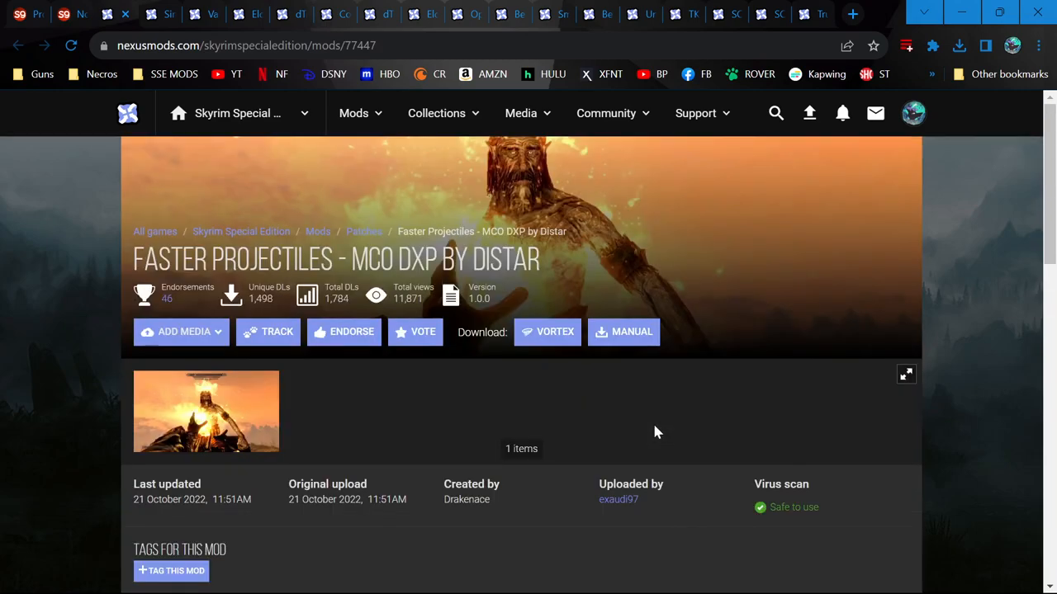
scroll("down", 3)
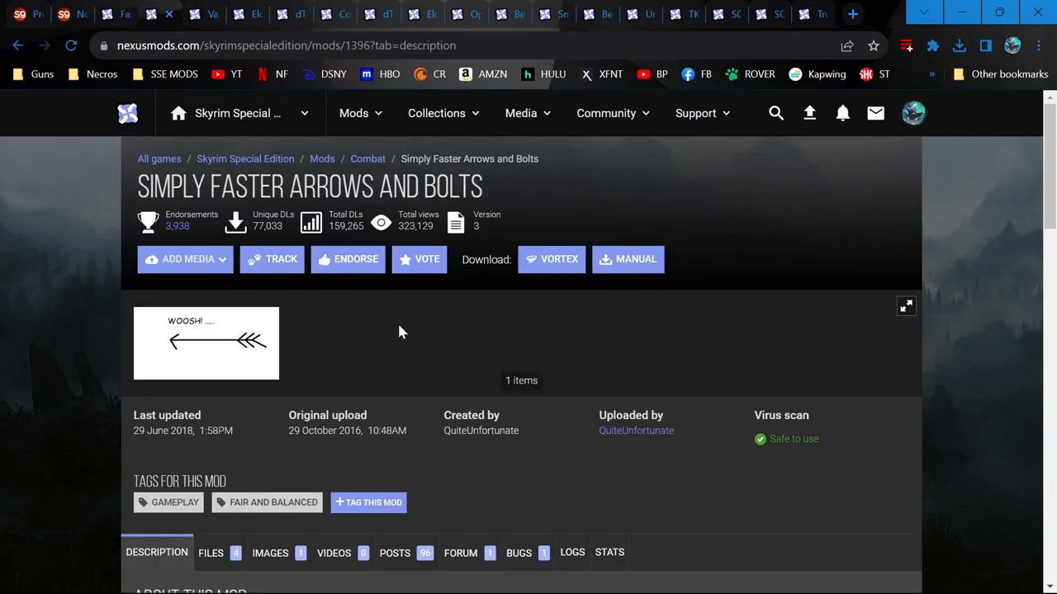
mouse_move(495, 245)
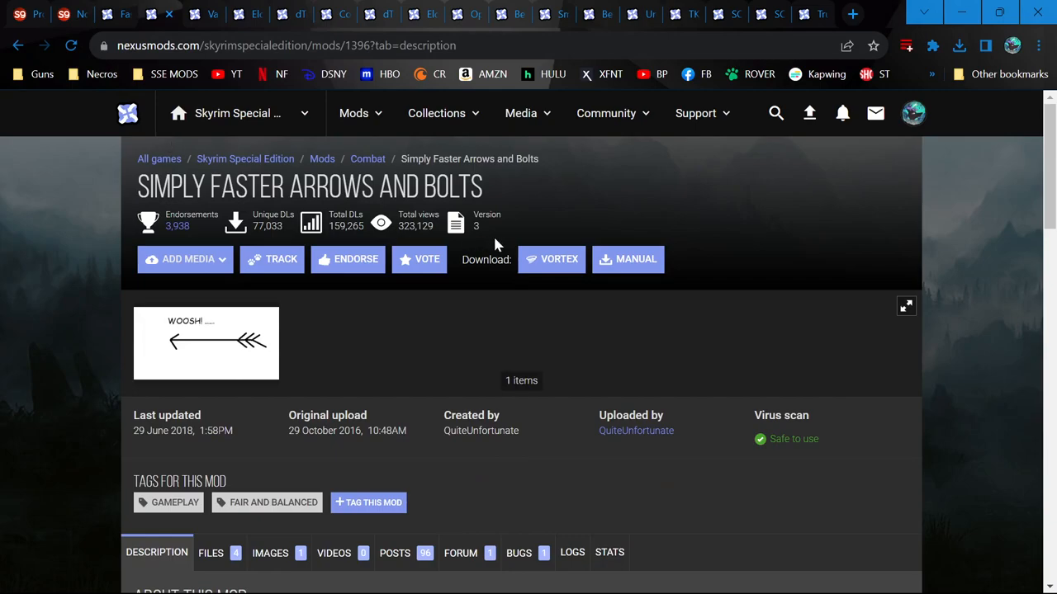
mouse_move(356, 211)
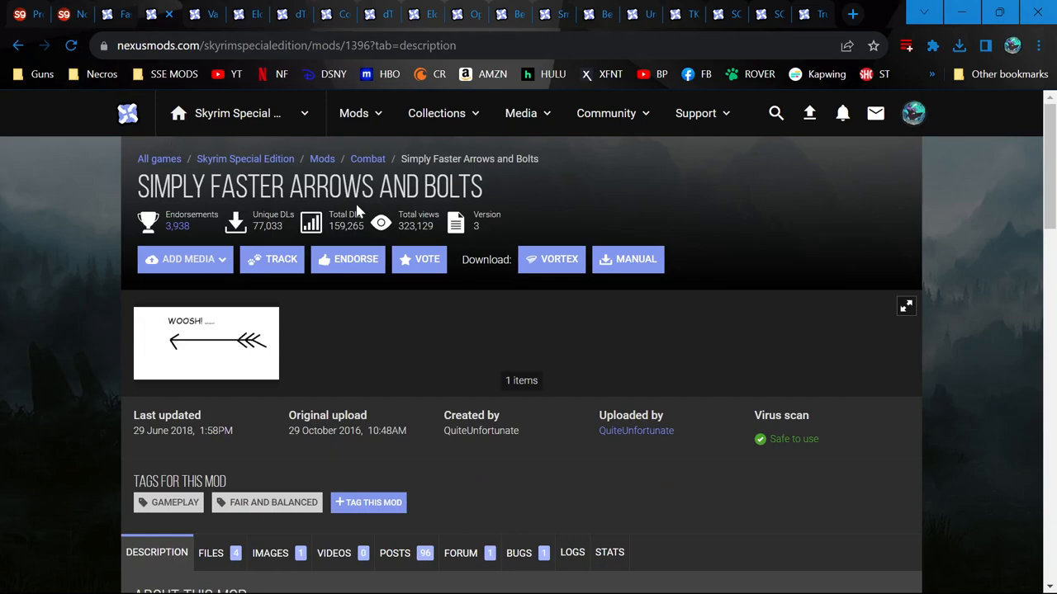
mouse_move(33, 18)
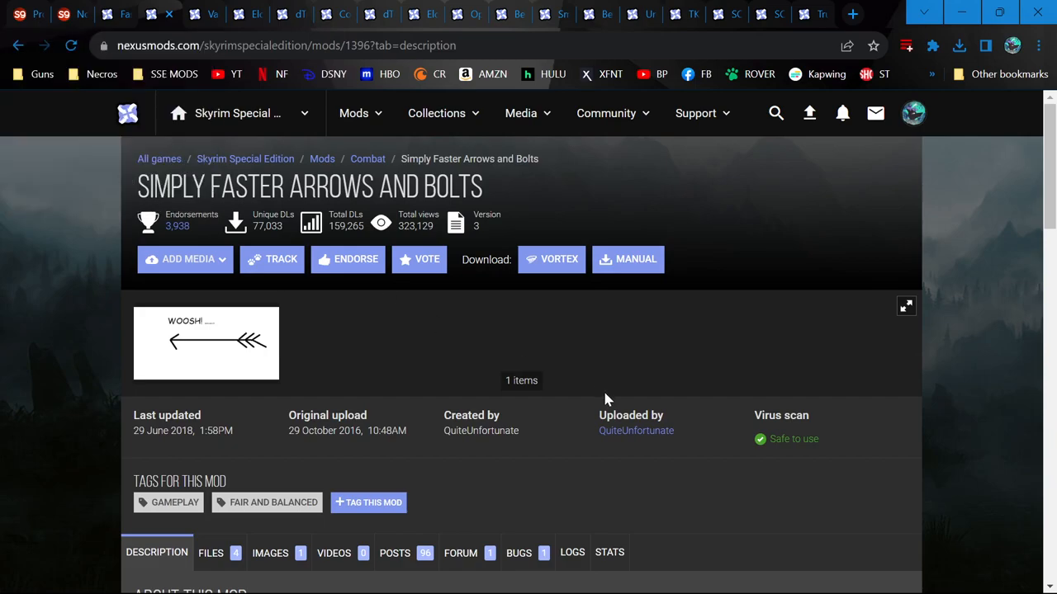
mouse_move(621, 393)
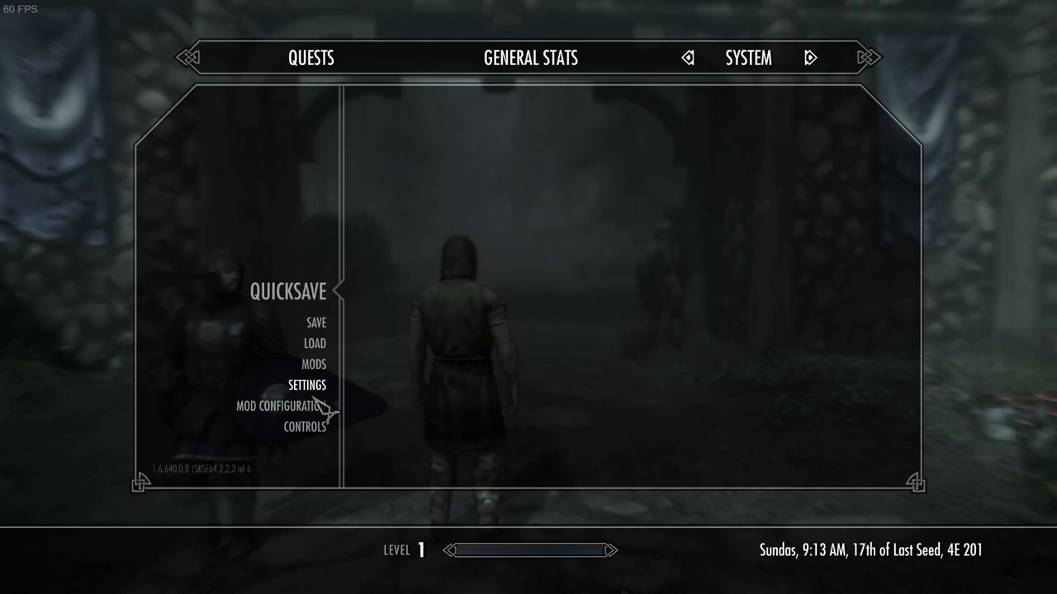
Choose Mod Configuration from the System menu and return to the misty forest path
left_click(284, 405)
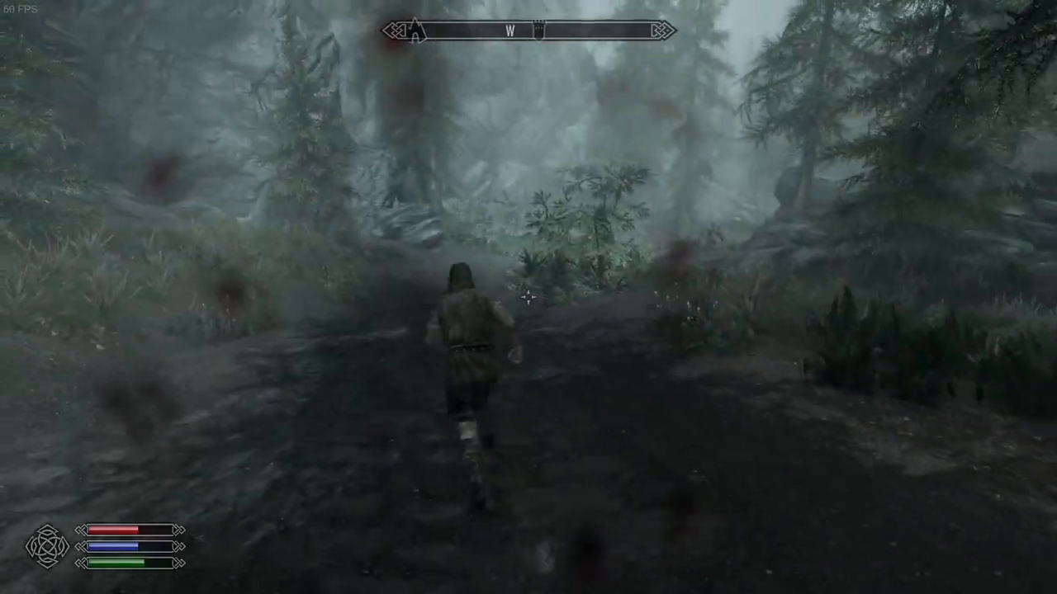
Run down the forest road and cast spells at the Falkreath Guard until it falls
key("w")
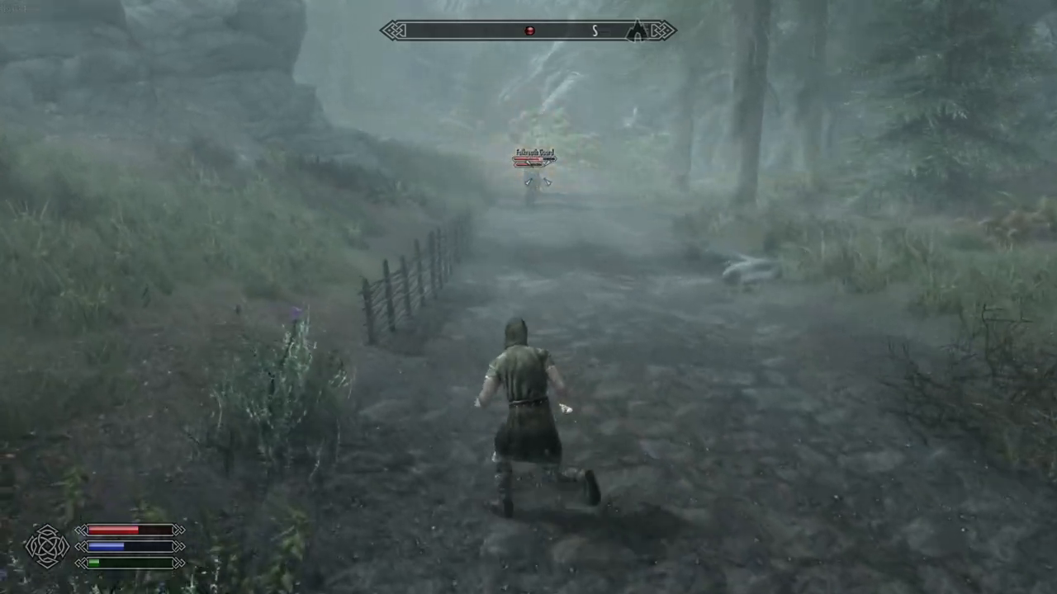
key("w")
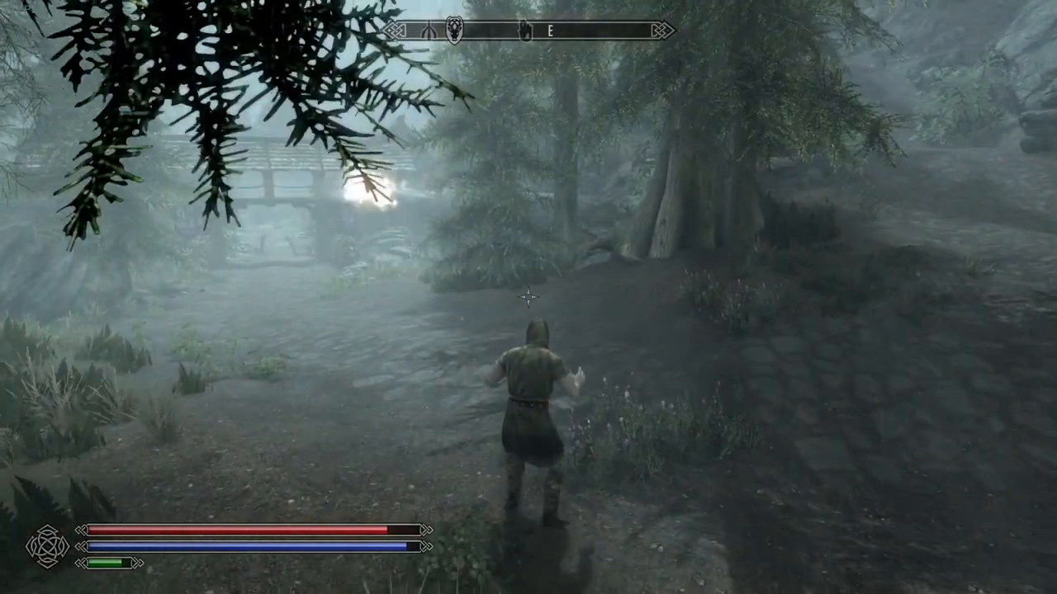
key("w")
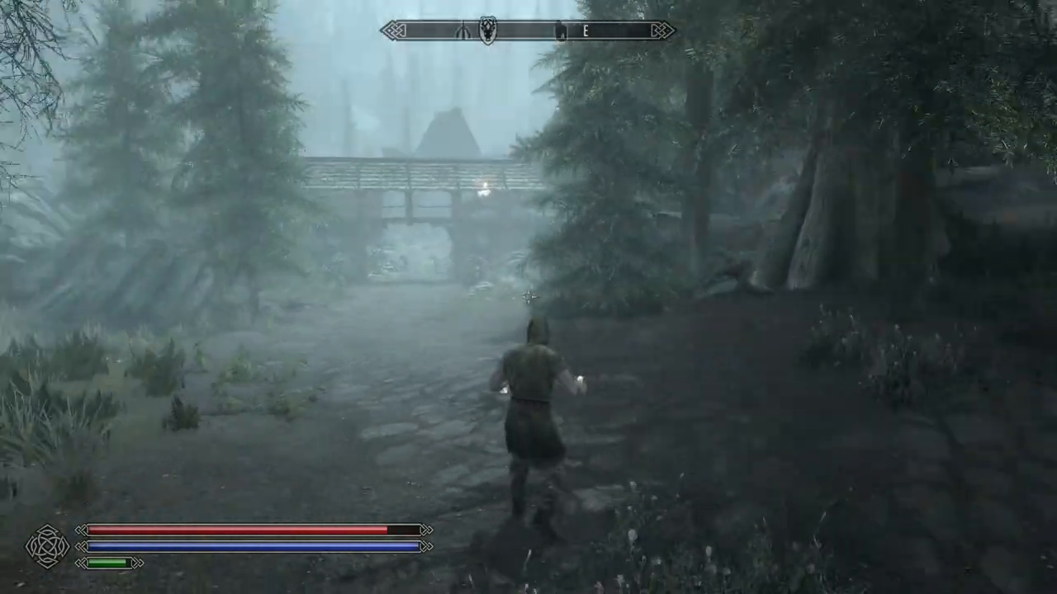
key("w")
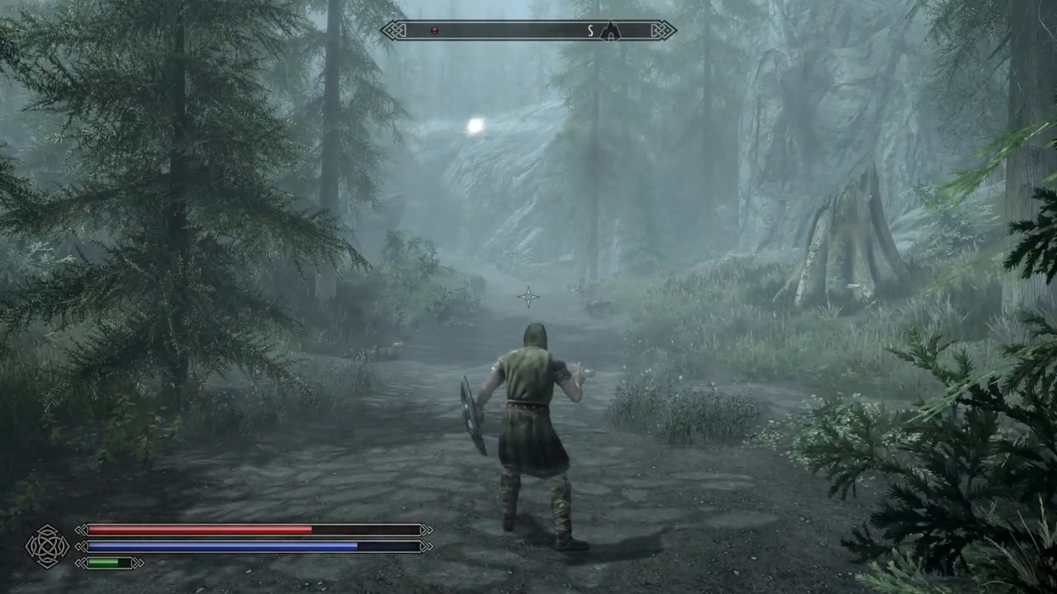
key("Tab")
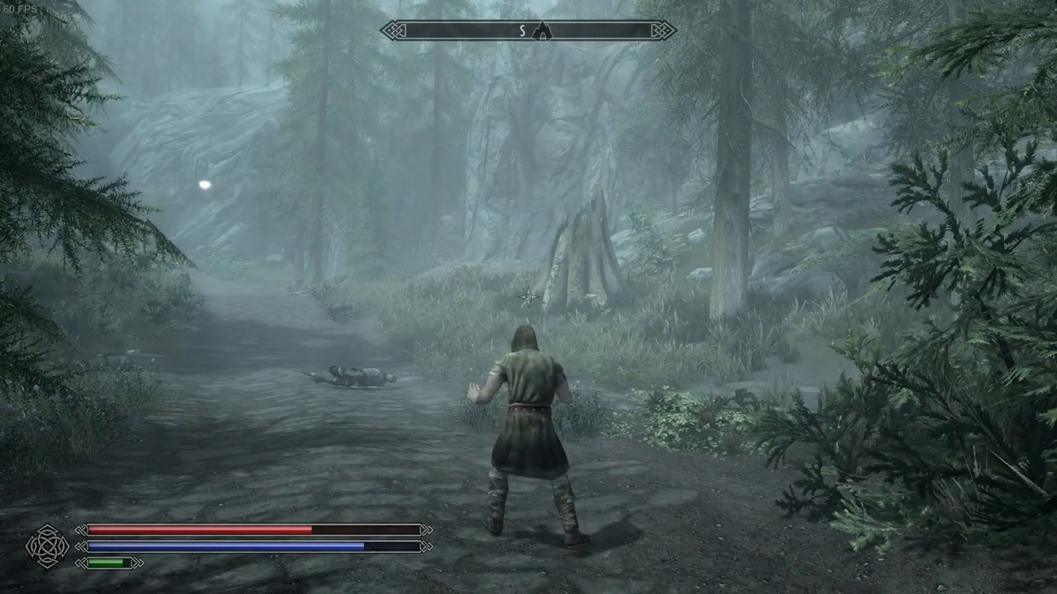
Move past the fallen opponent, charge a dual-hand spell, and bring up the Tab menu
key("tab")
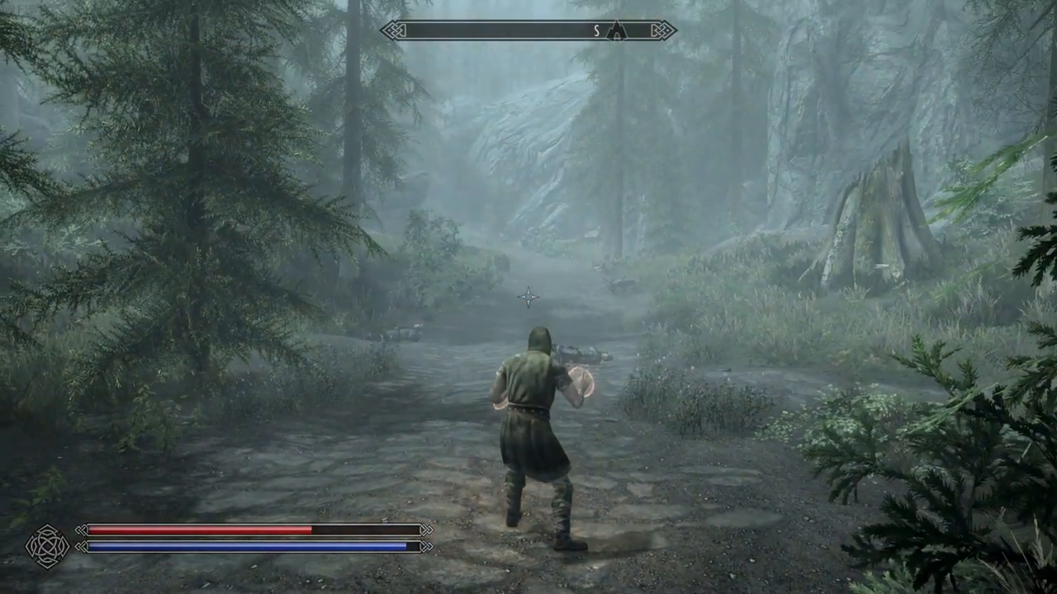
key("w")
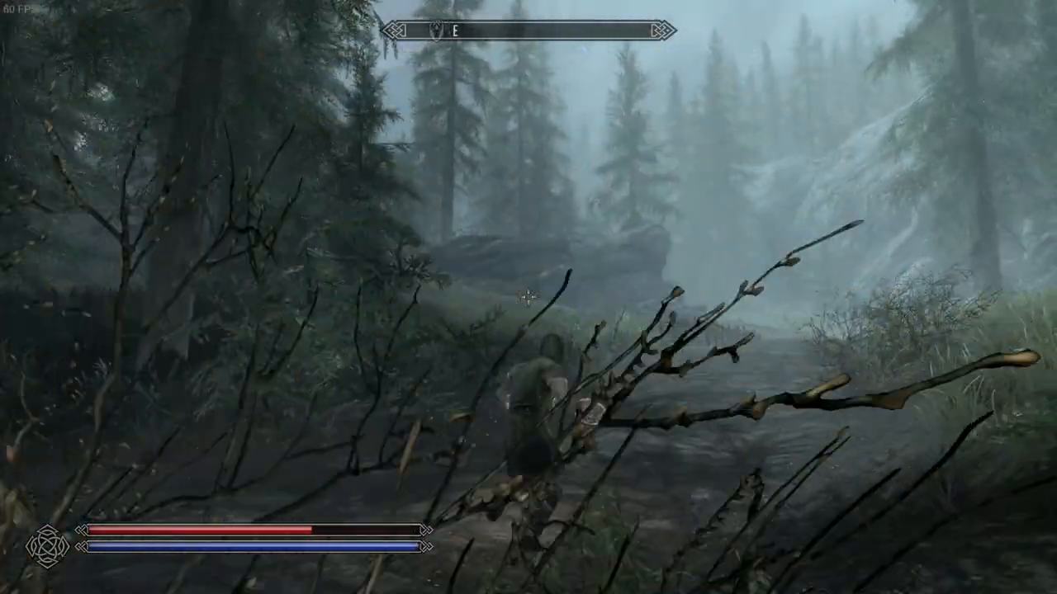
key("w")
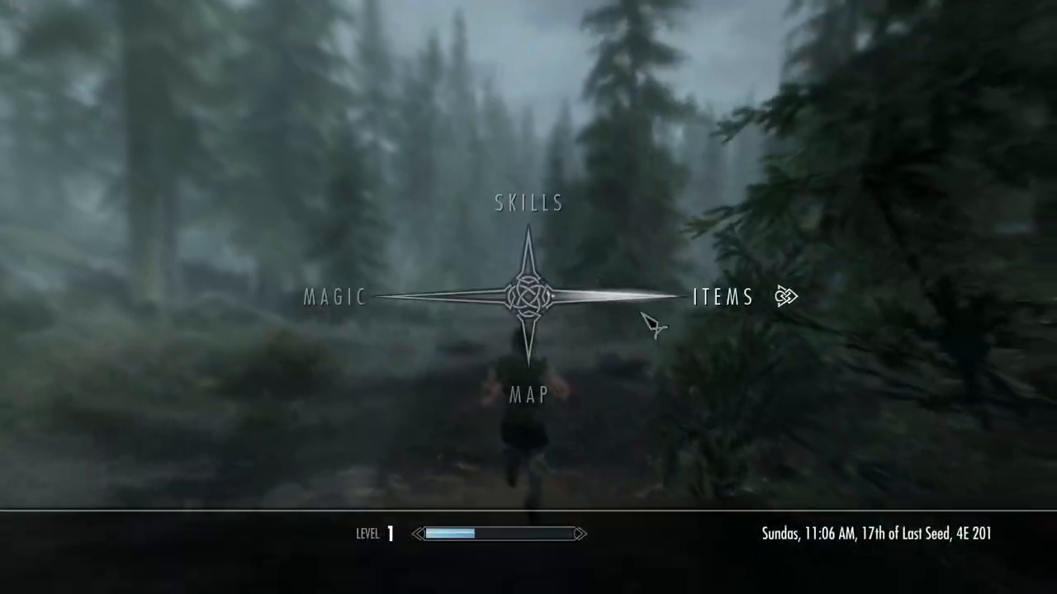
In MCM, set True Directional Movement's Target Lock Arrow Aim Mode to Predictive
left_click(330, 296)
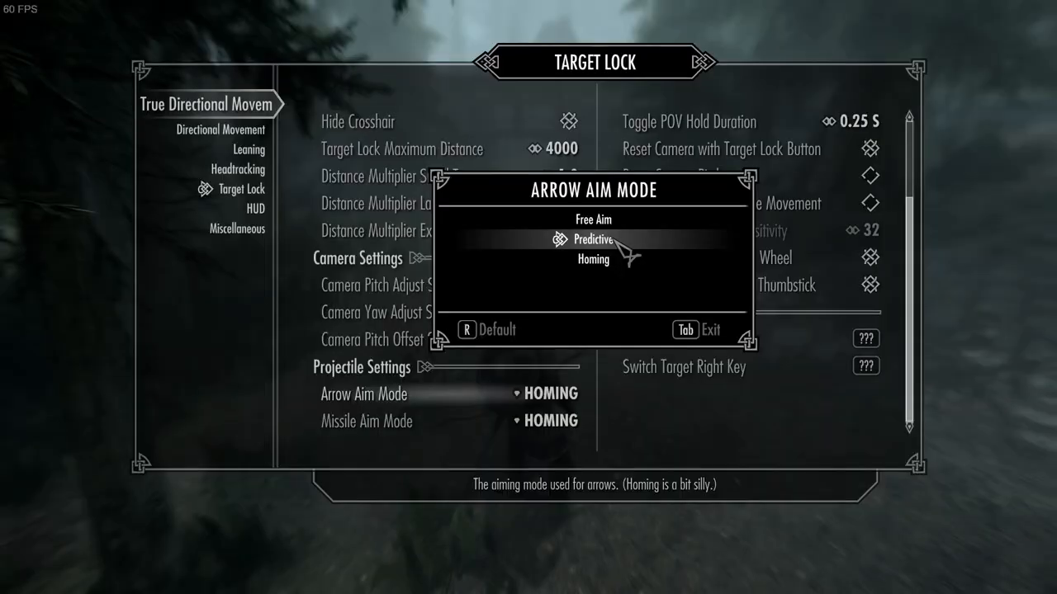
left_click(593, 240)
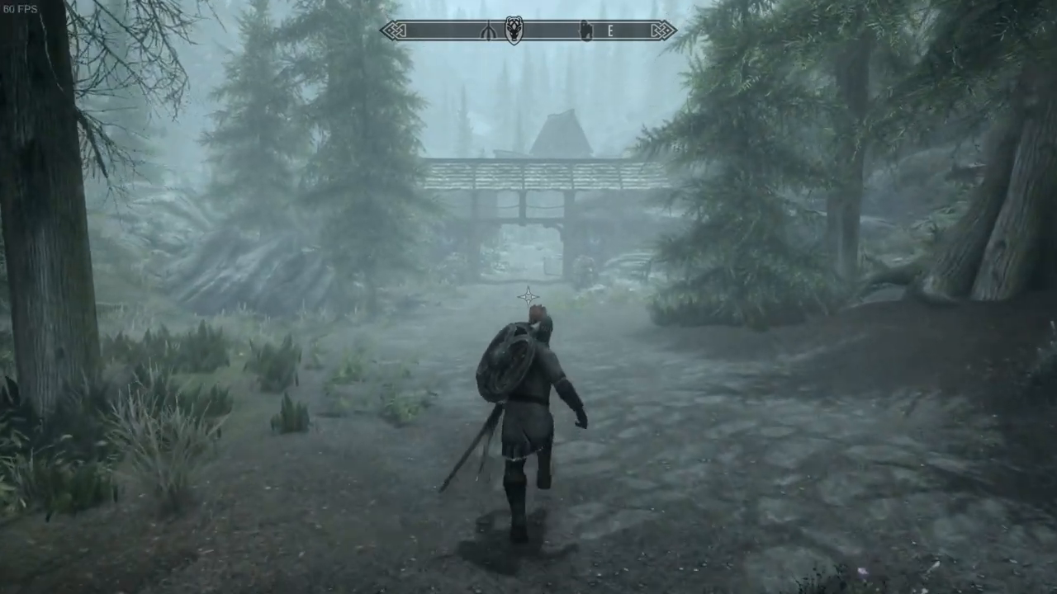
Shoot steel arrows at the Falkreath Guard, then fire one upward into the sky
key("w")
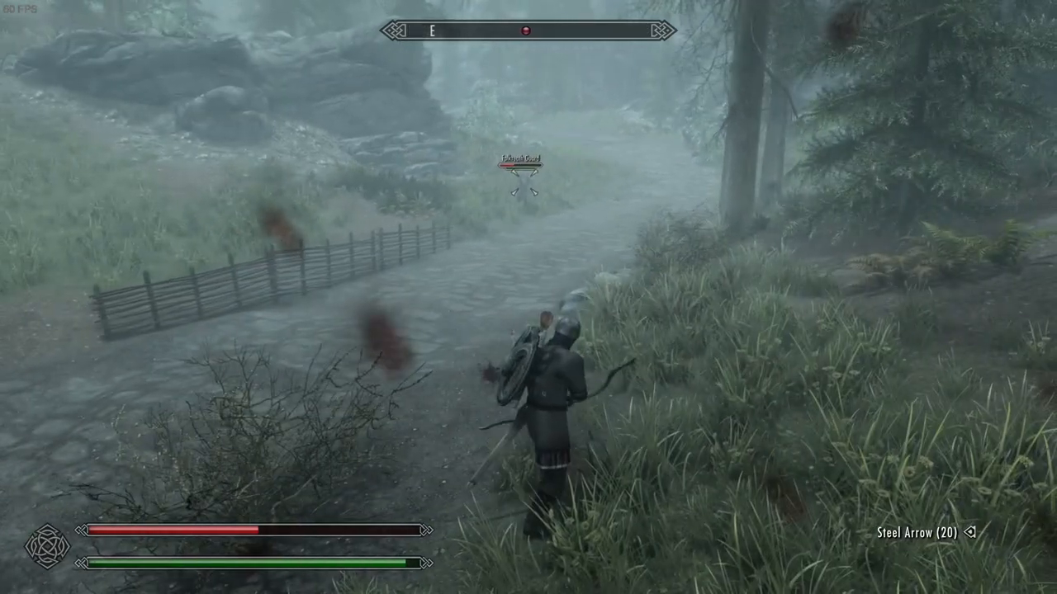
left_click(529, 298)
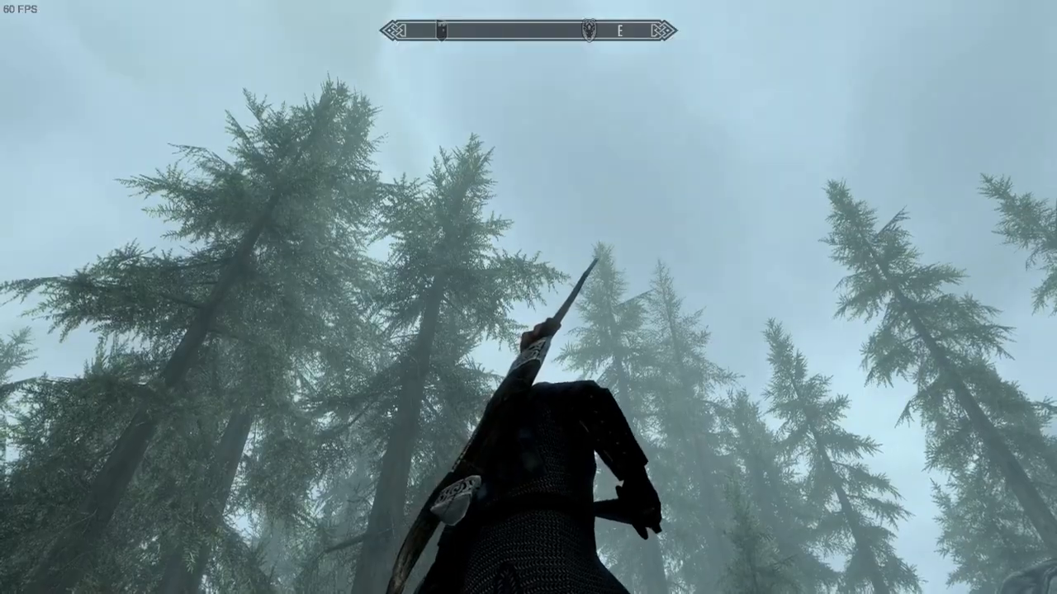
key("j")
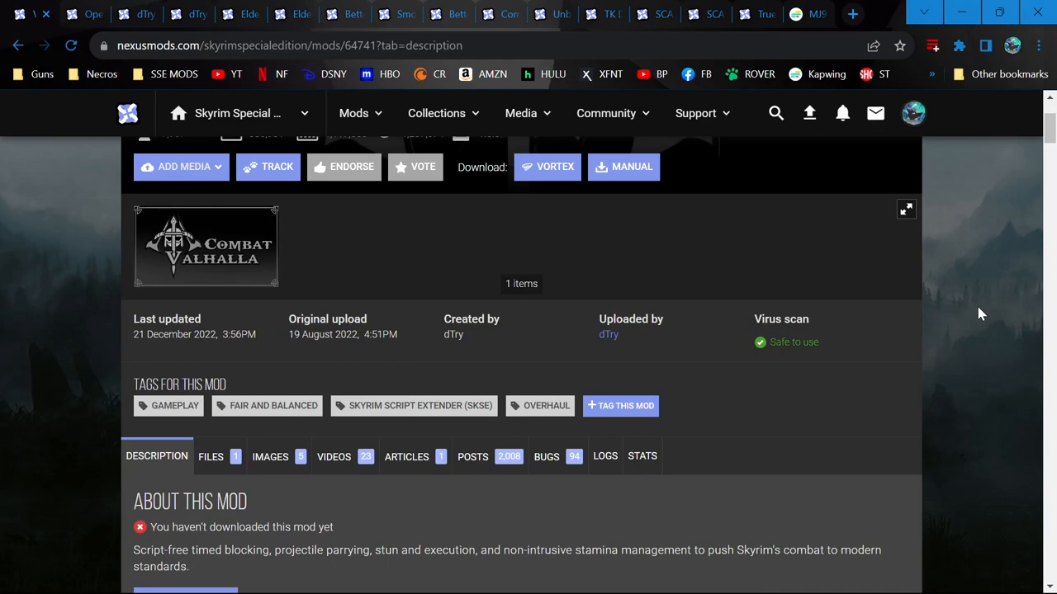
Review Valhalla Combat's requirements and features, then open its download files via Vortex
scroll("up", 3)
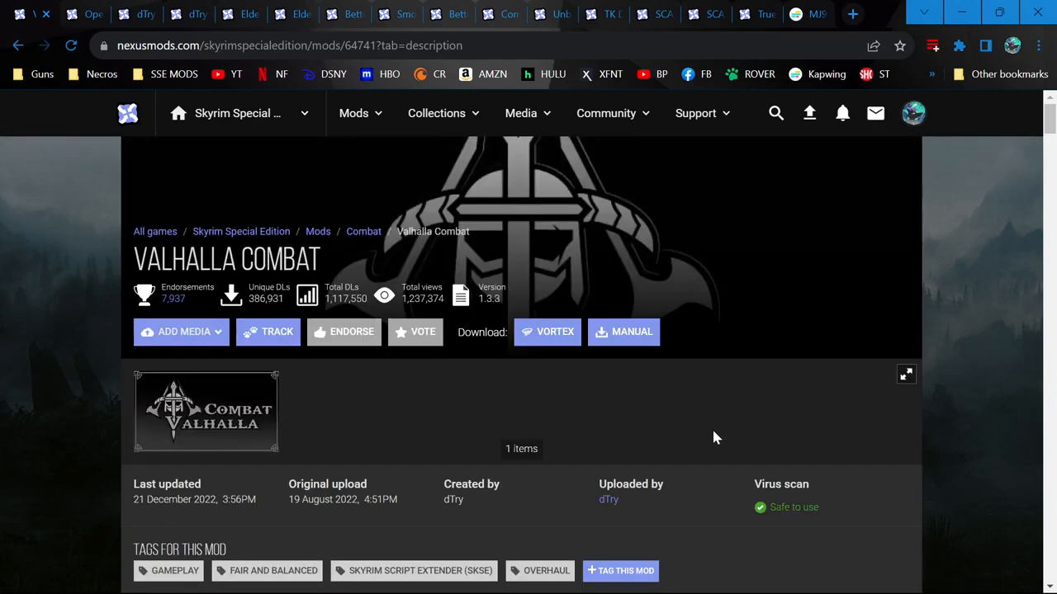
scroll("down", 3)
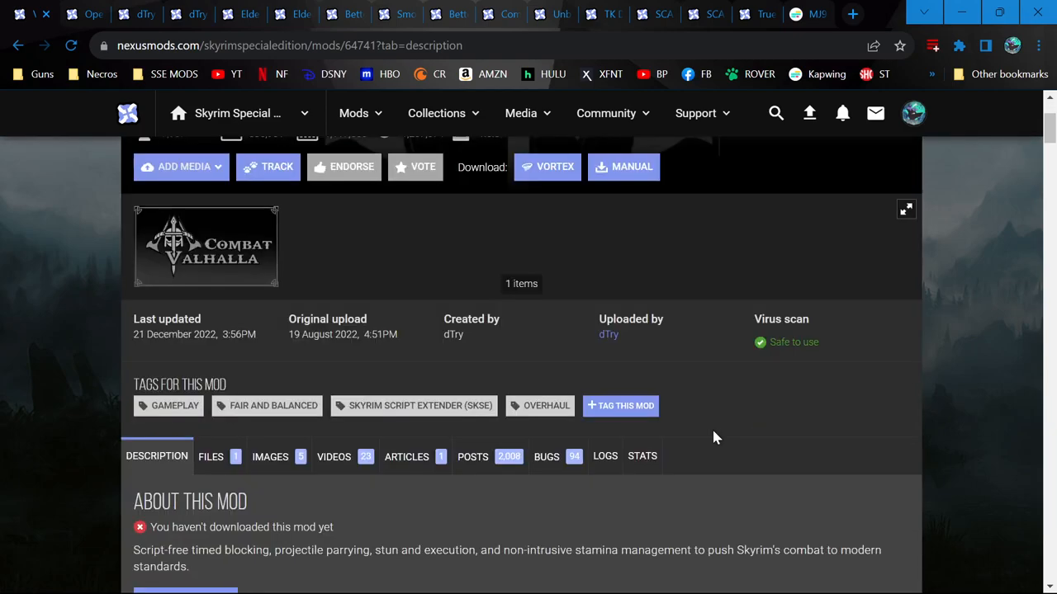
scroll("down", 3)
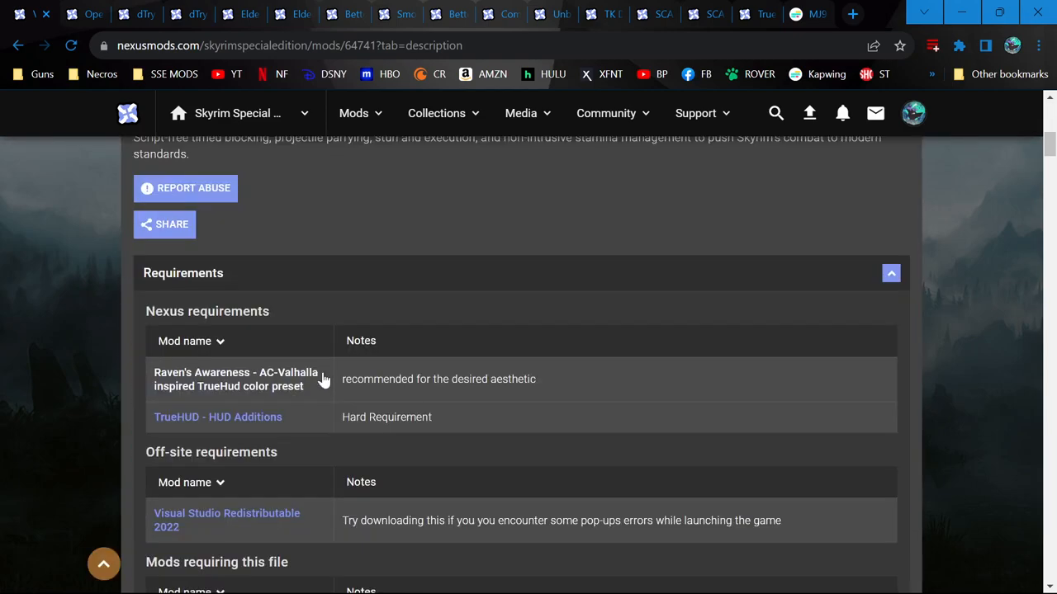
mouse_move(240, 386)
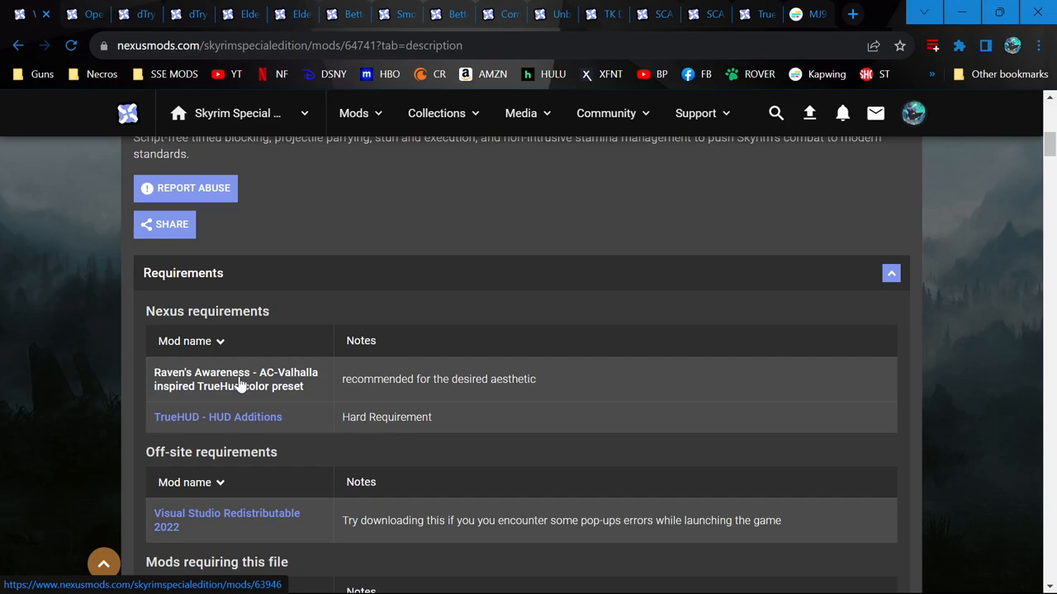
mouse_move(276, 259)
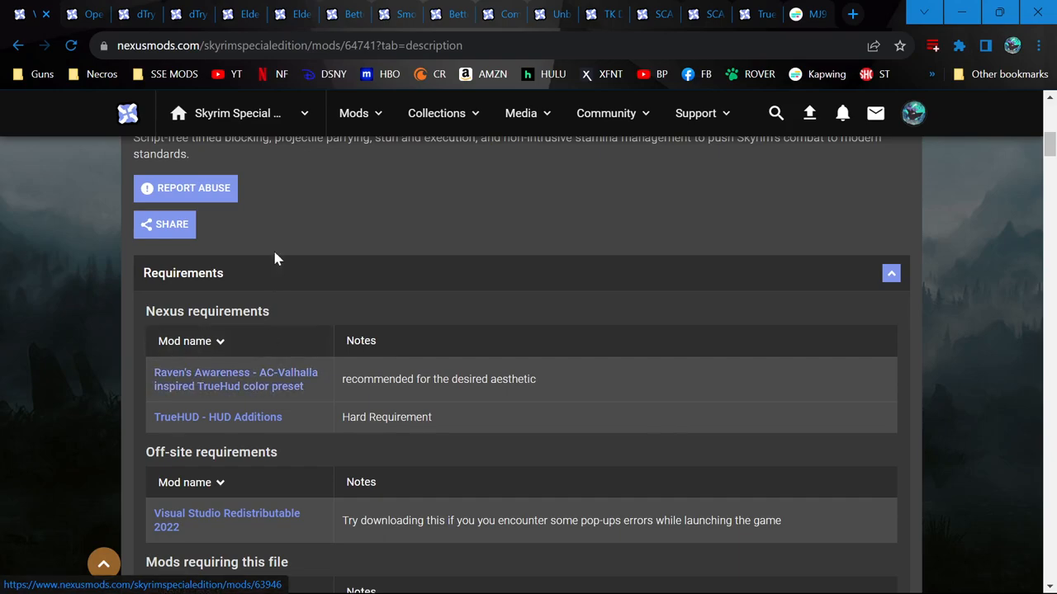
mouse_move(268, 386)
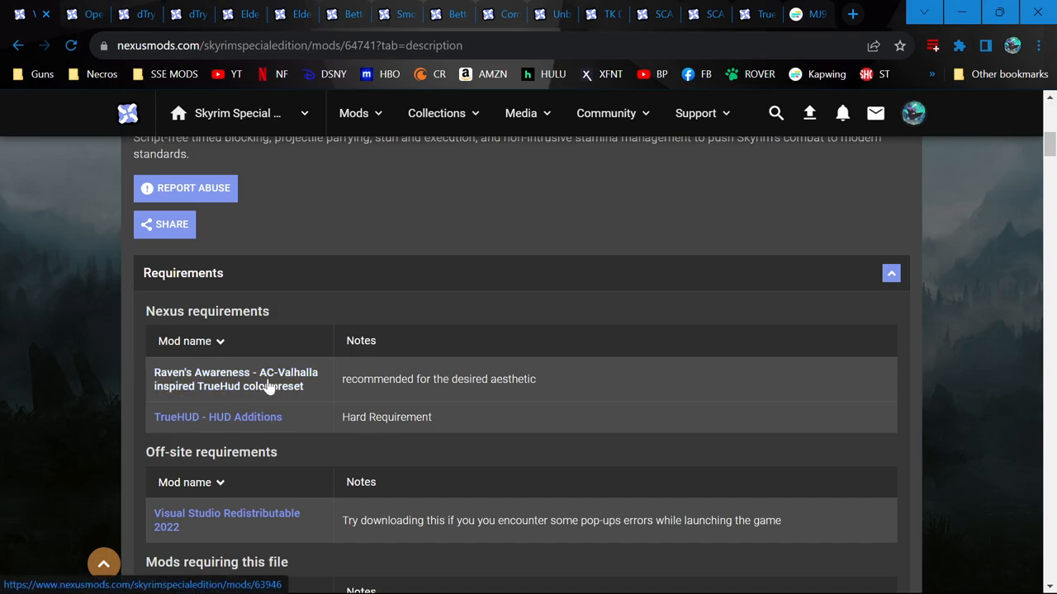
scroll("up", 3)
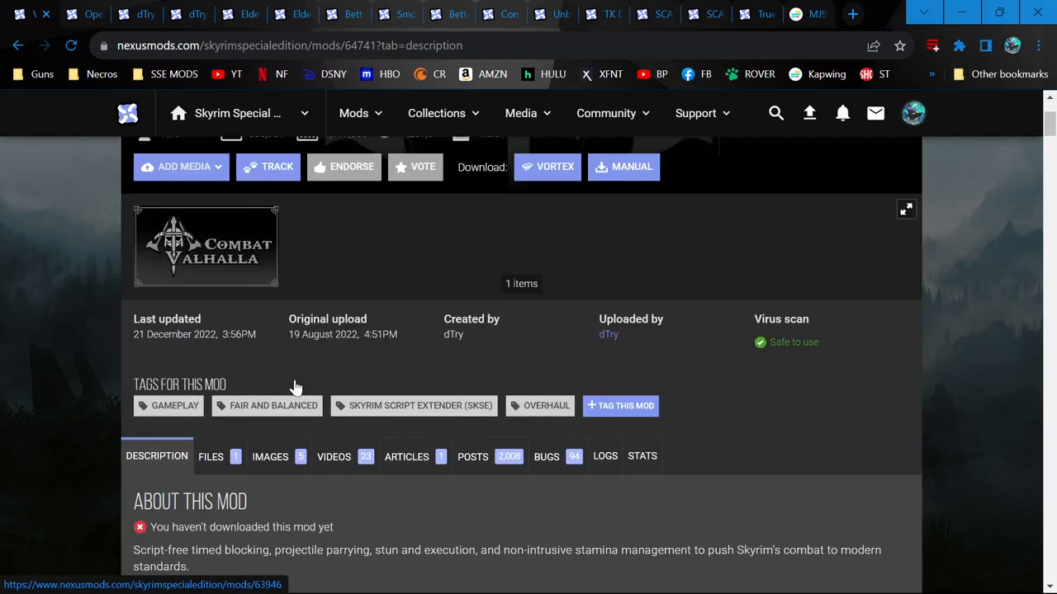
scroll("down", 3)
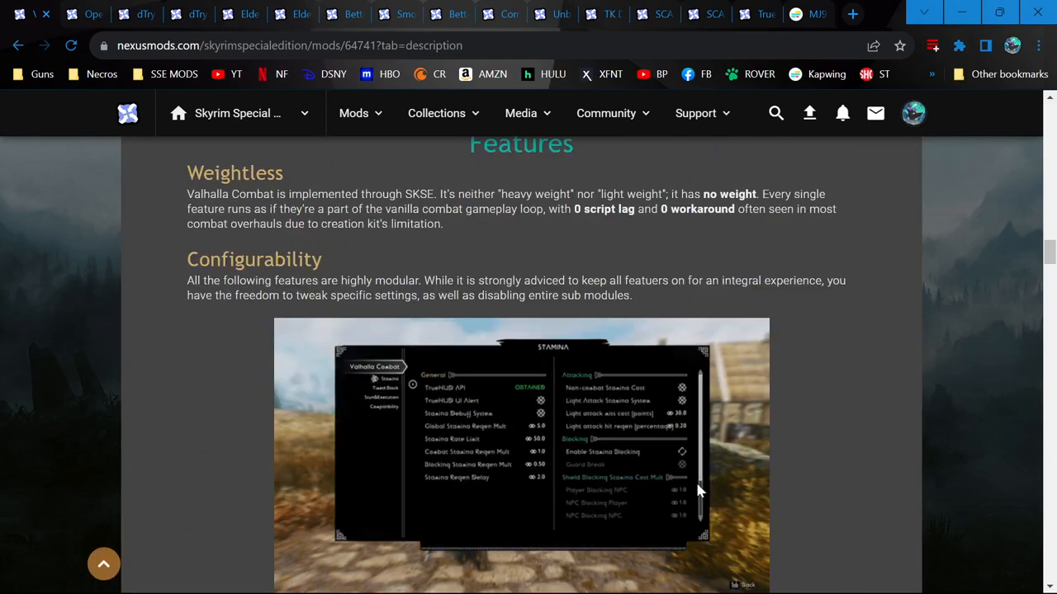
scroll("down", 3)
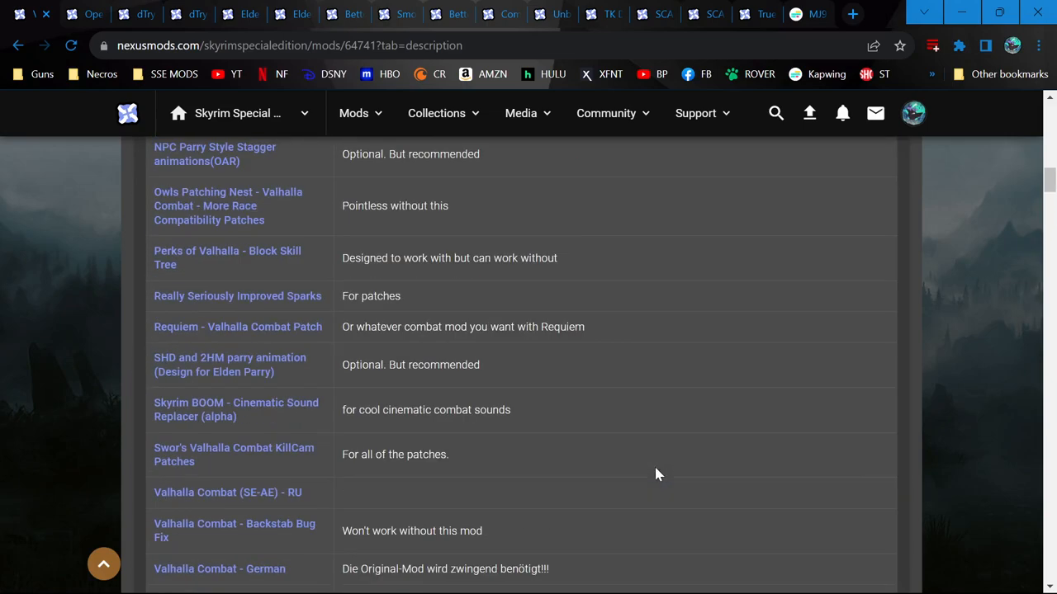
scroll("up", 3)
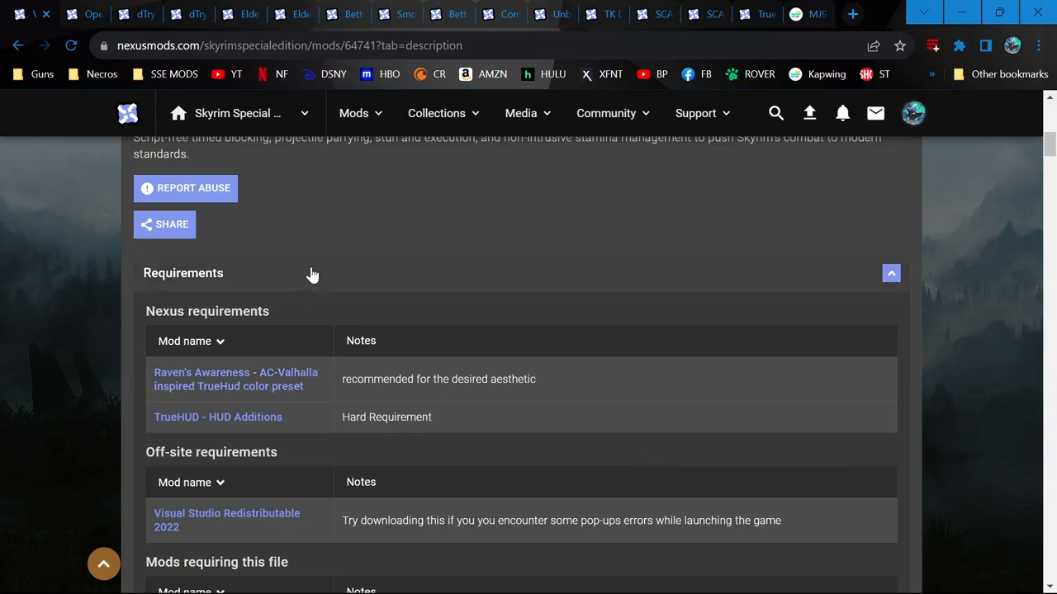
scroll("up", 3)
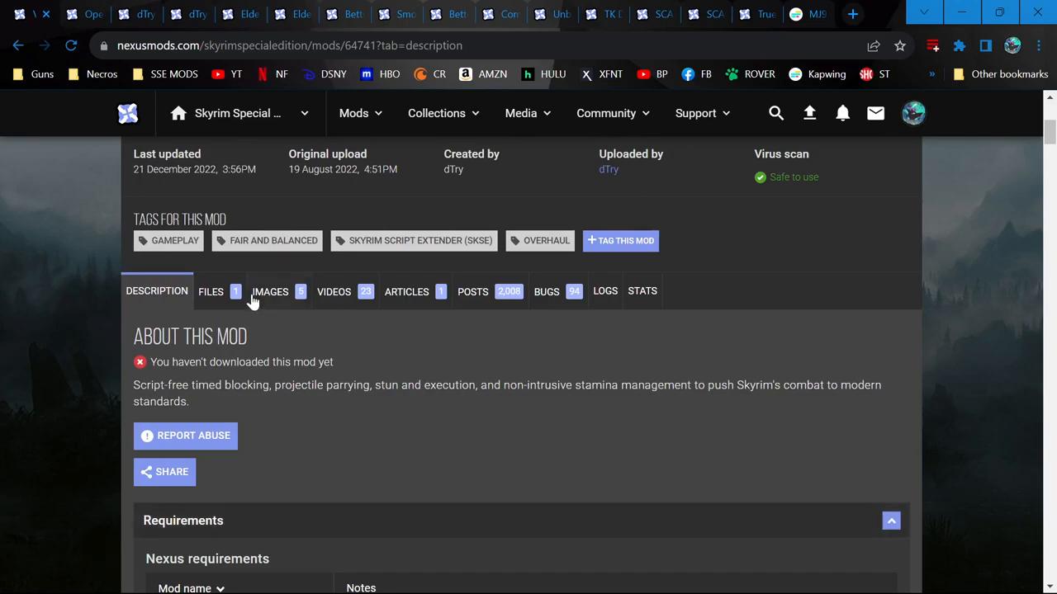
left_click(211, 292)
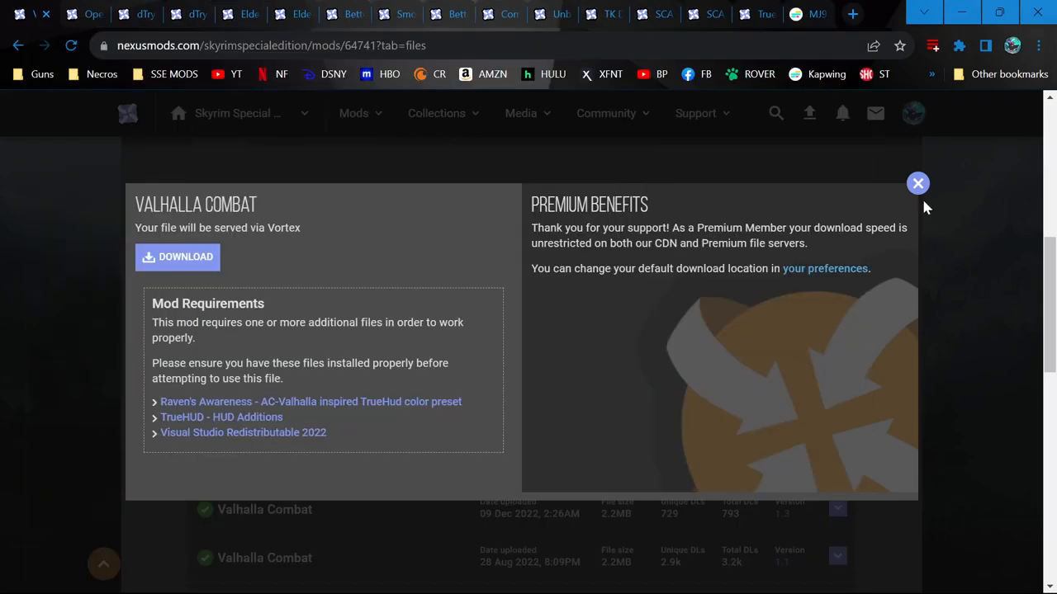
left_click(918, 184)
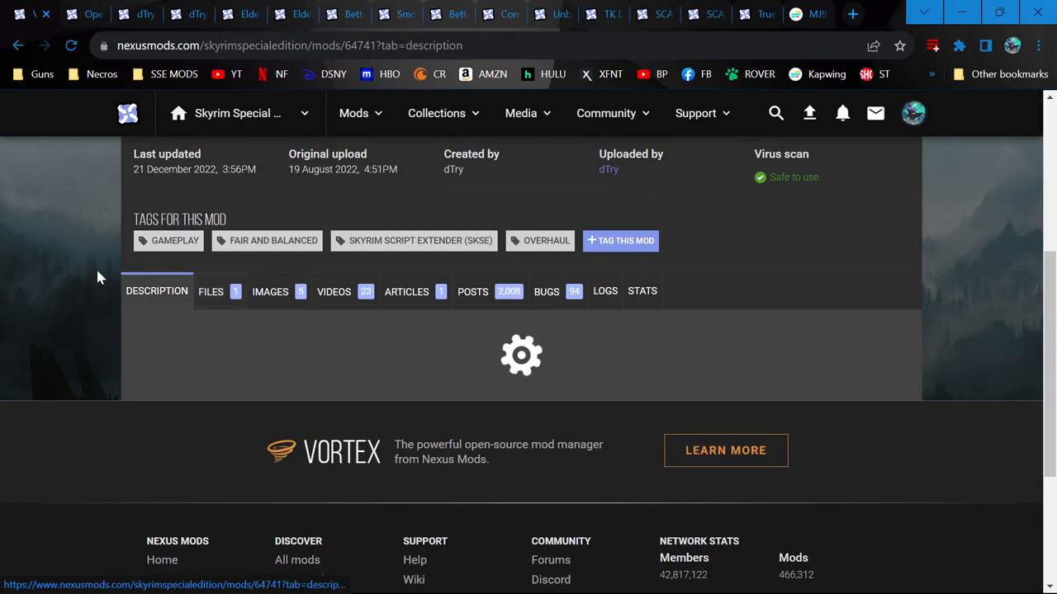
key("ctrl+f")
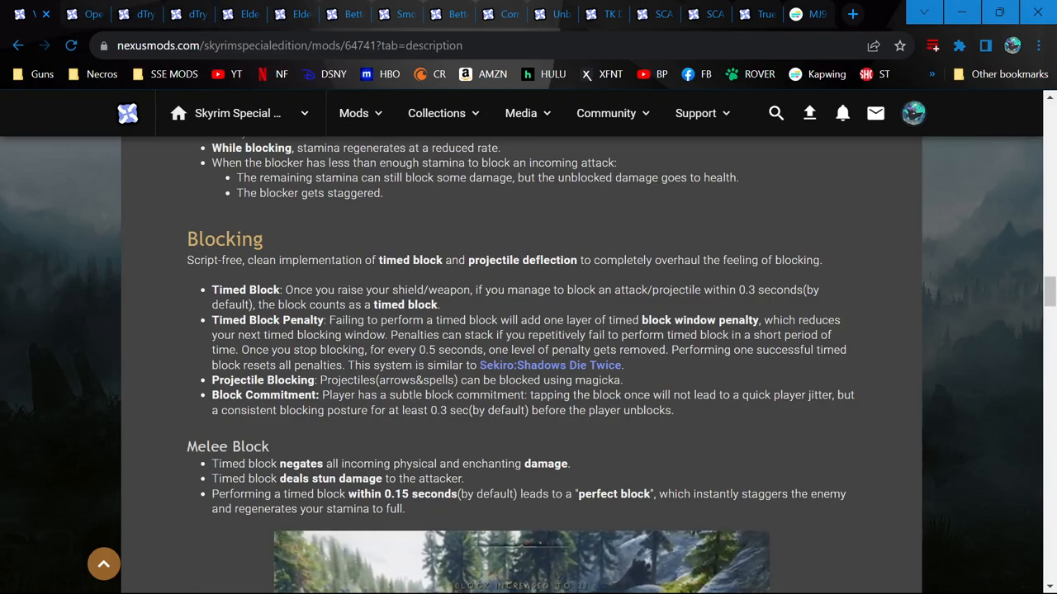
scroll("down", 3)
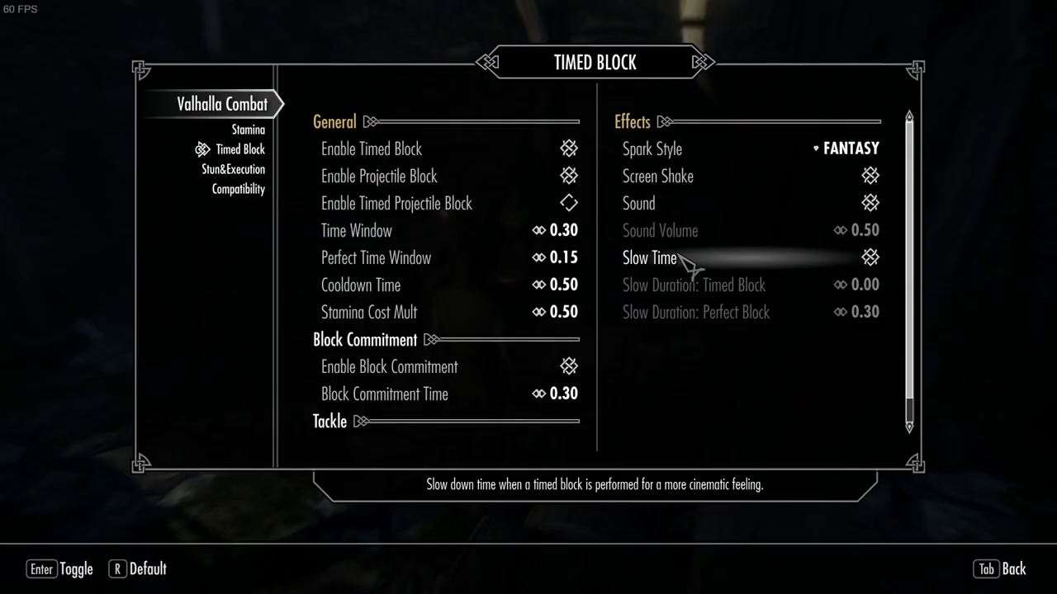
mouse_move(702, 239)
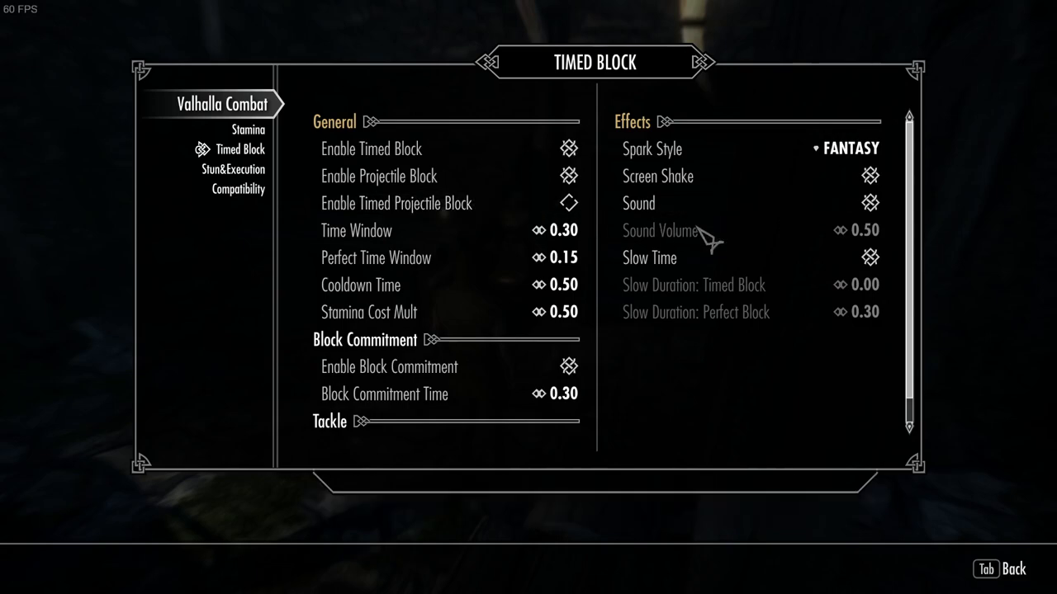
mouse_move(233, 170)
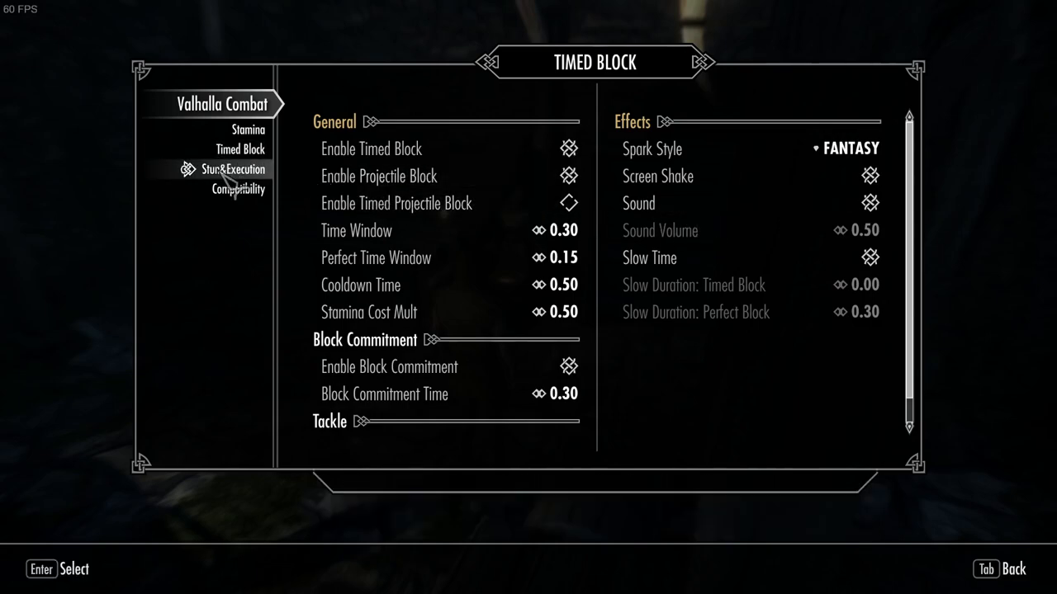
Leave the Timed Block settings and return to fighting the Falkreath Guard
key("Tab")
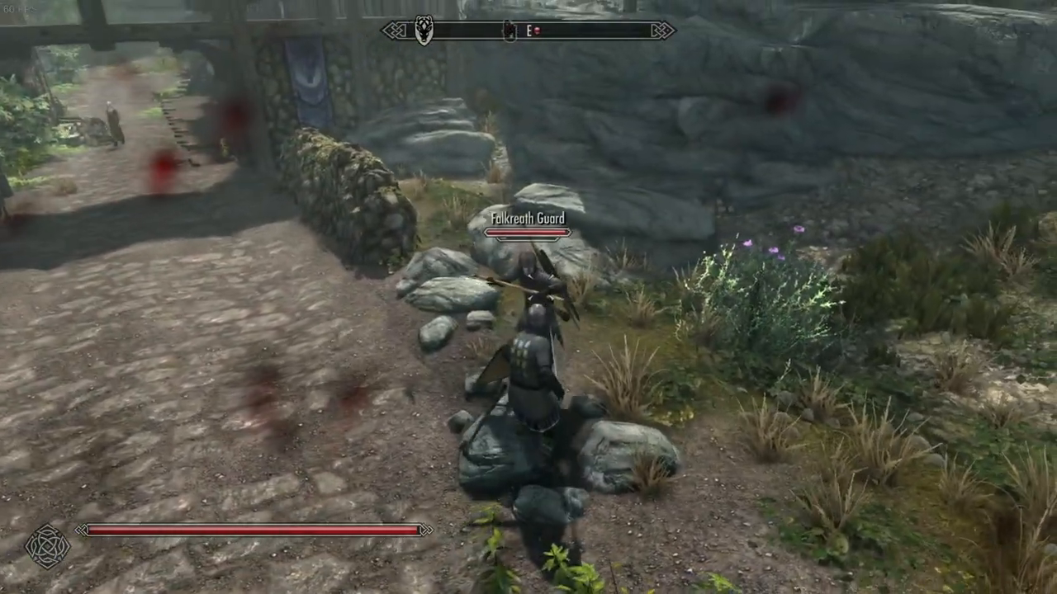
key("Escape")
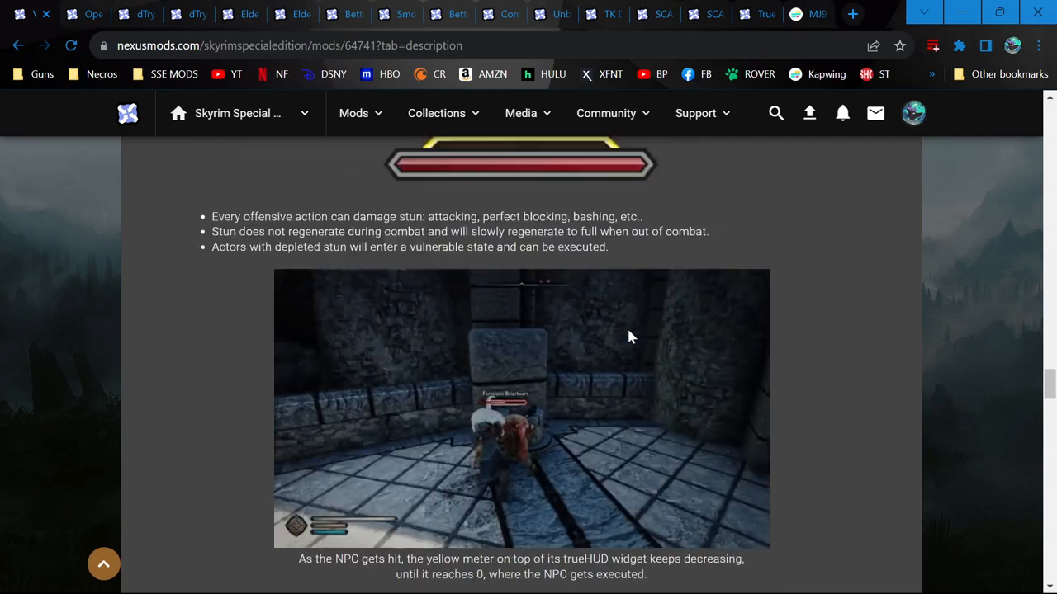
Quit Skyrim and scroll back to the top of the Valhalla Combat Nexus page
scroll("up", 3)
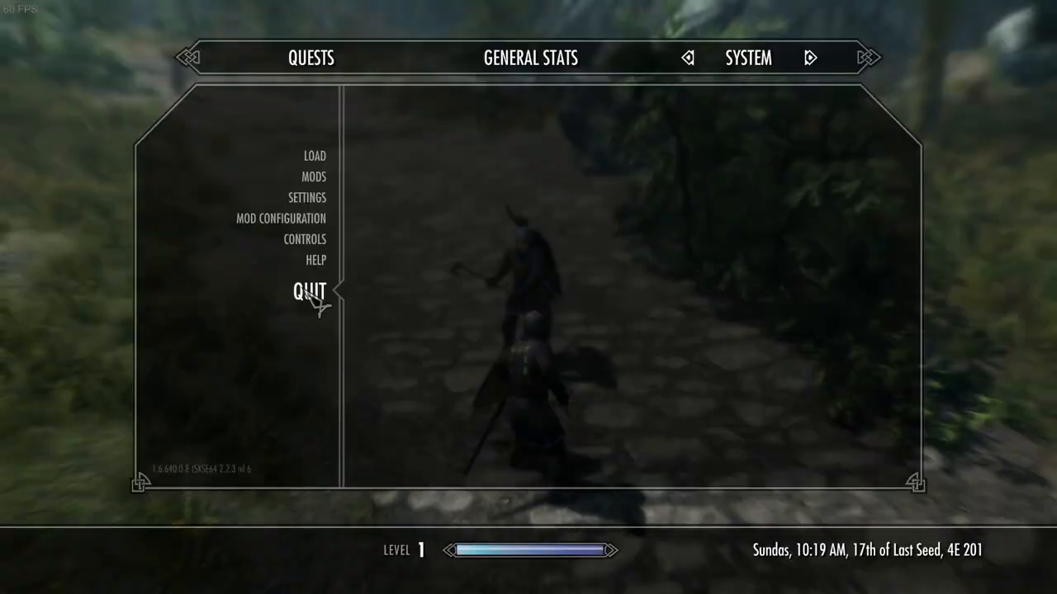
left_click(308, 292)
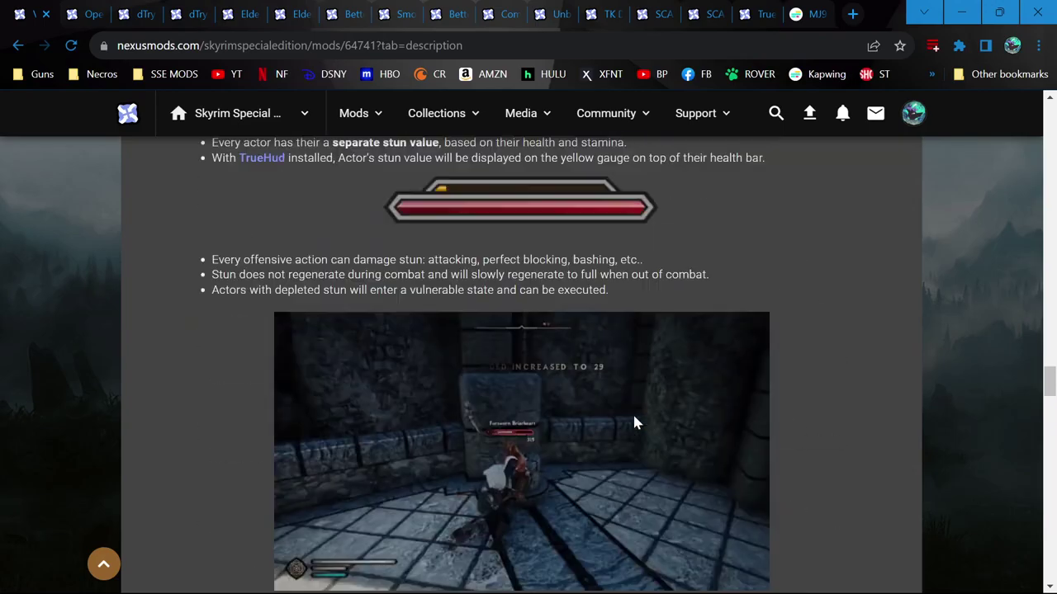
scroll("down", 3)
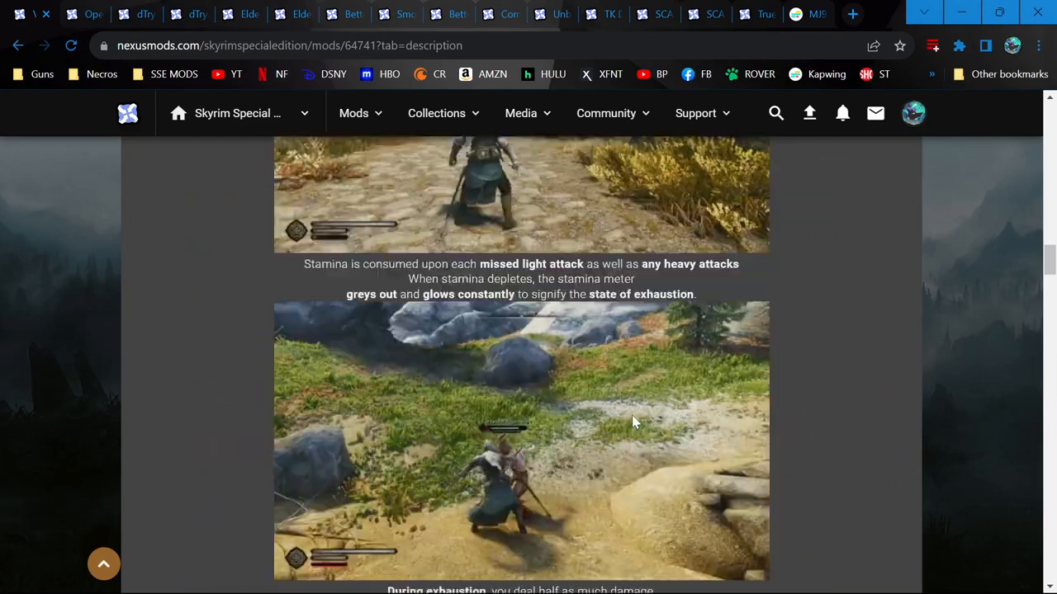
scroll("up", 3)
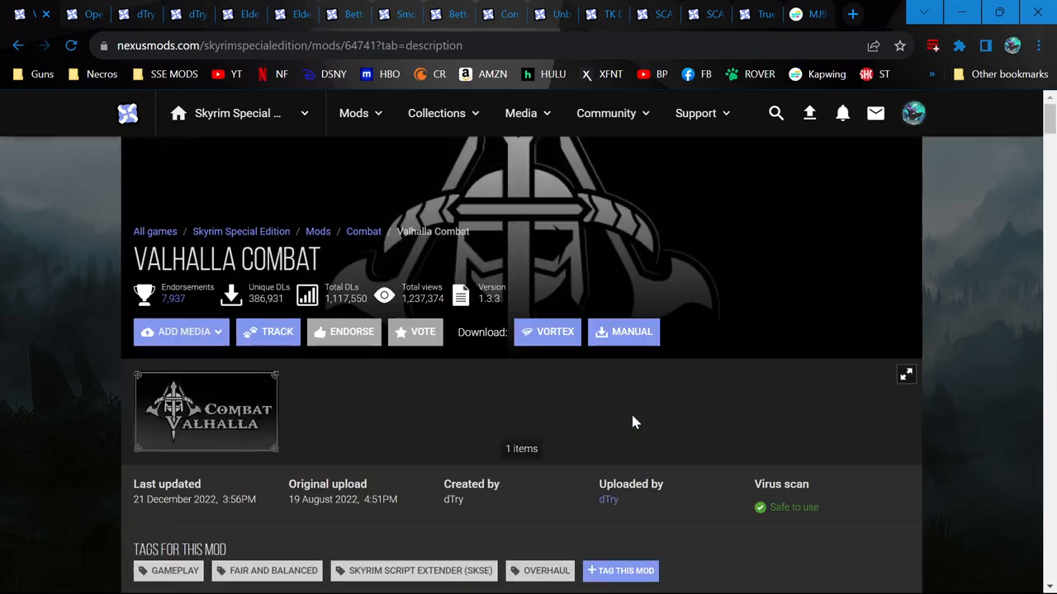
mouse_move(297, 187)
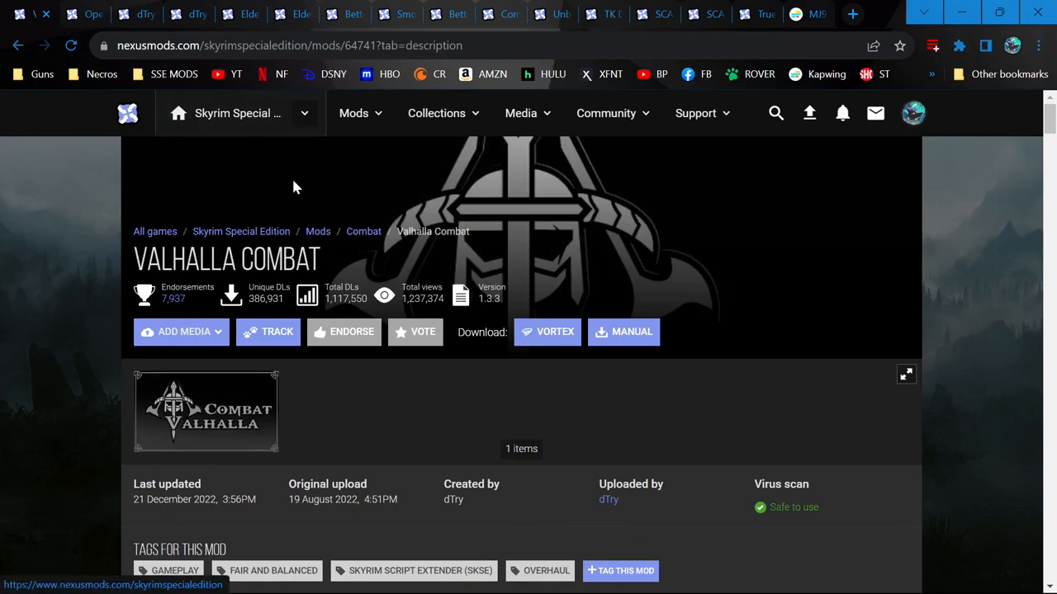